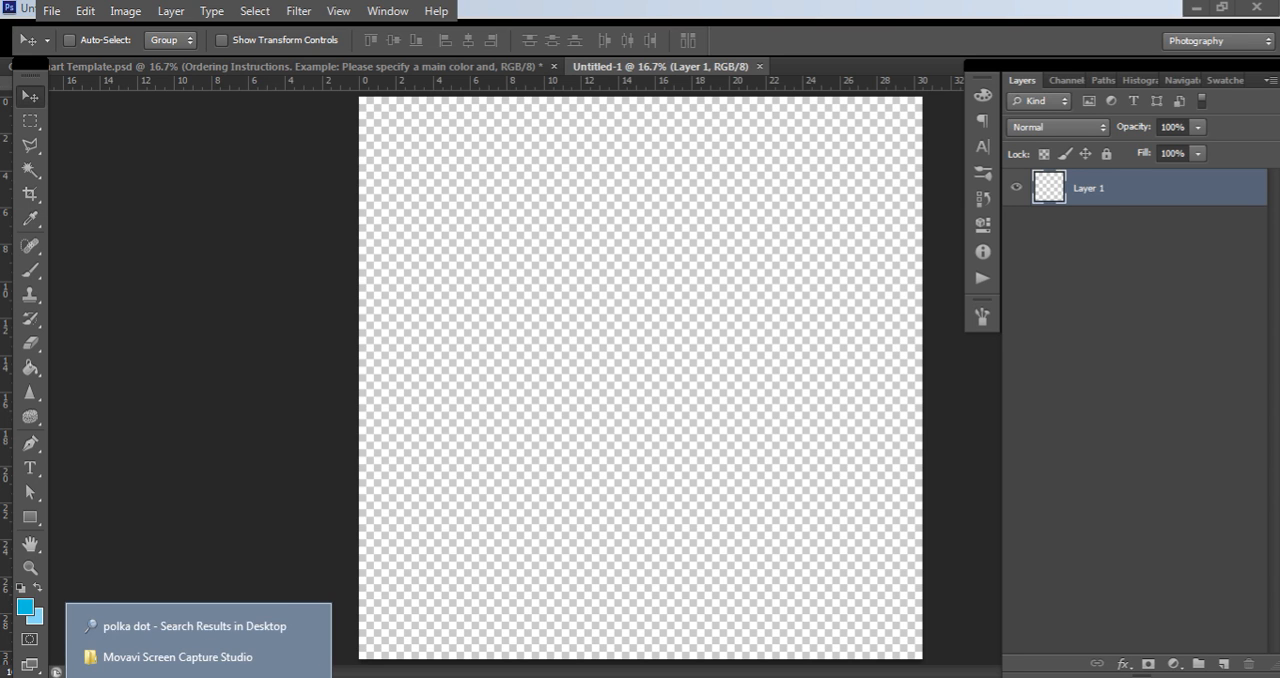
Step: Show the Explorer search results for 'polka dot', including the medium-dots pattern PNG
{"action": "left_click", "coordinate": [194, 625]}
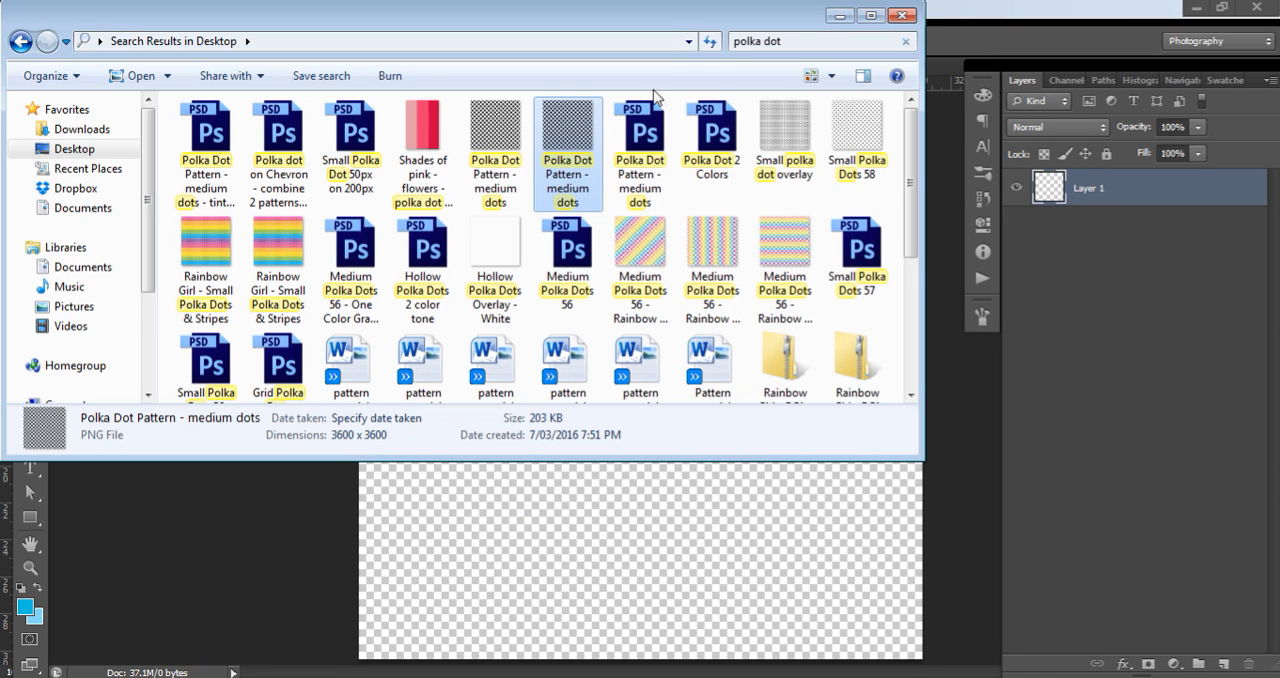
{"action": "mouse_move", "coordinate": [840, 60]}
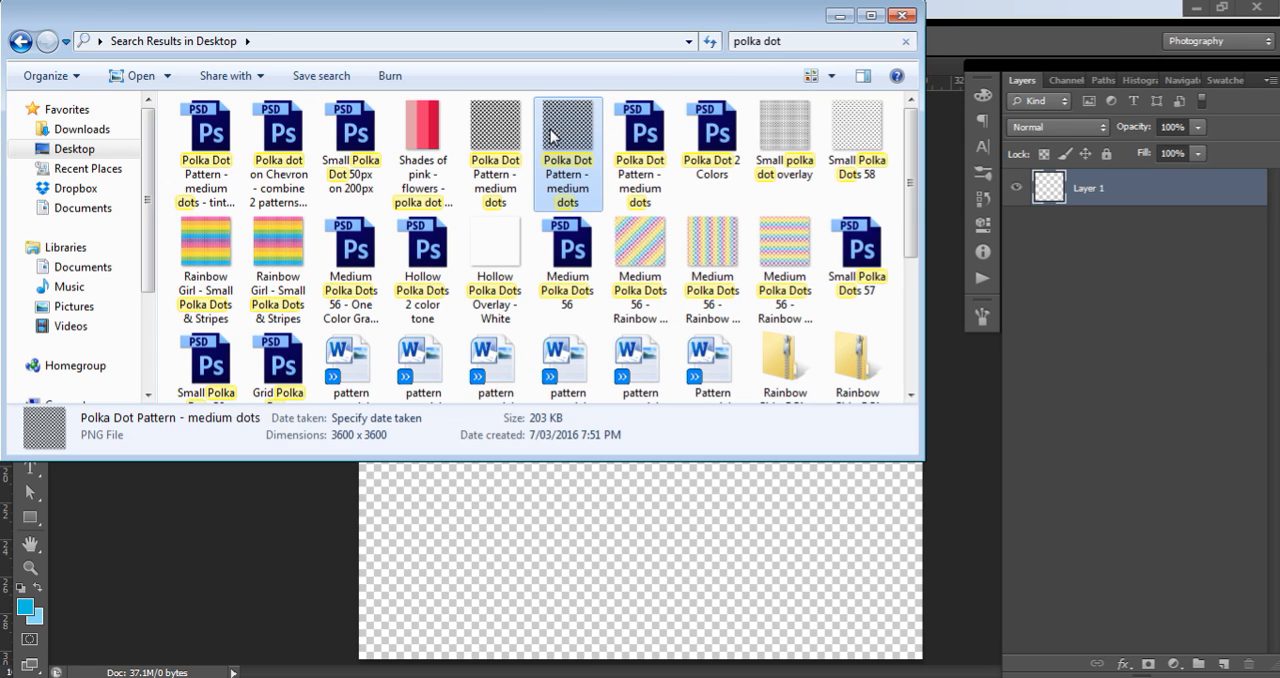
{"action": "mouse_move", "coordinate": [568, 130]}
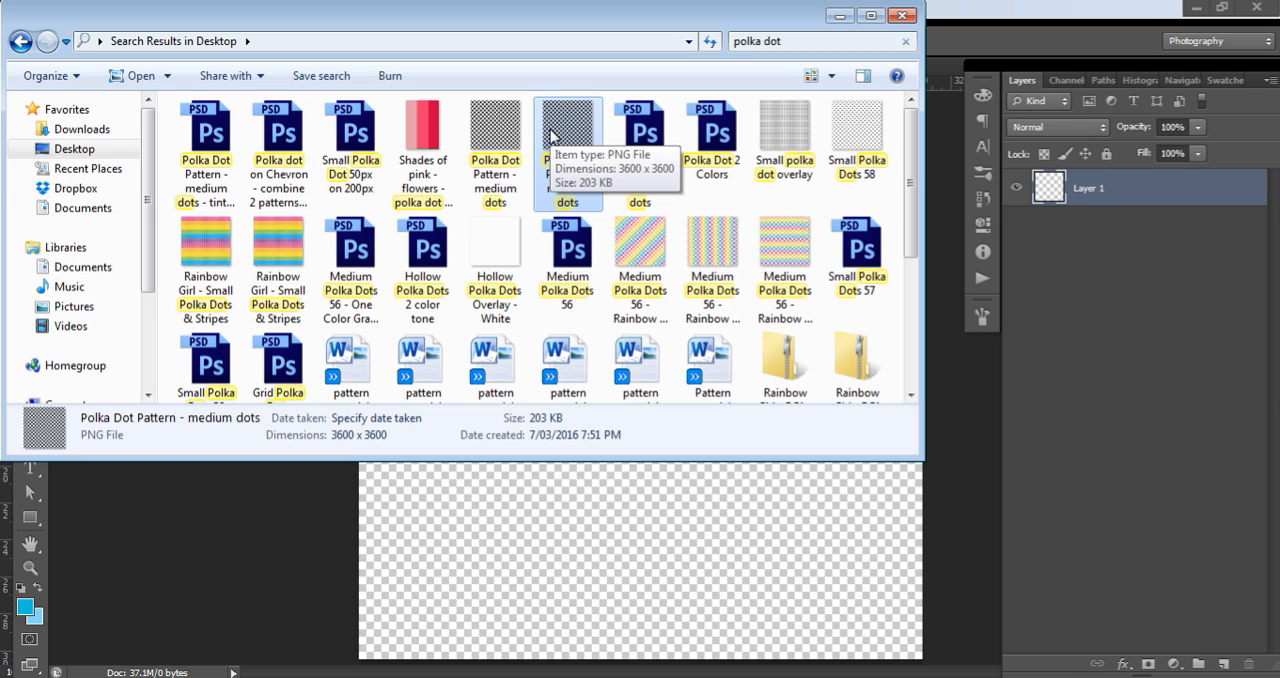
{"action": "mouse_move", "coordinate": [548, 112]}
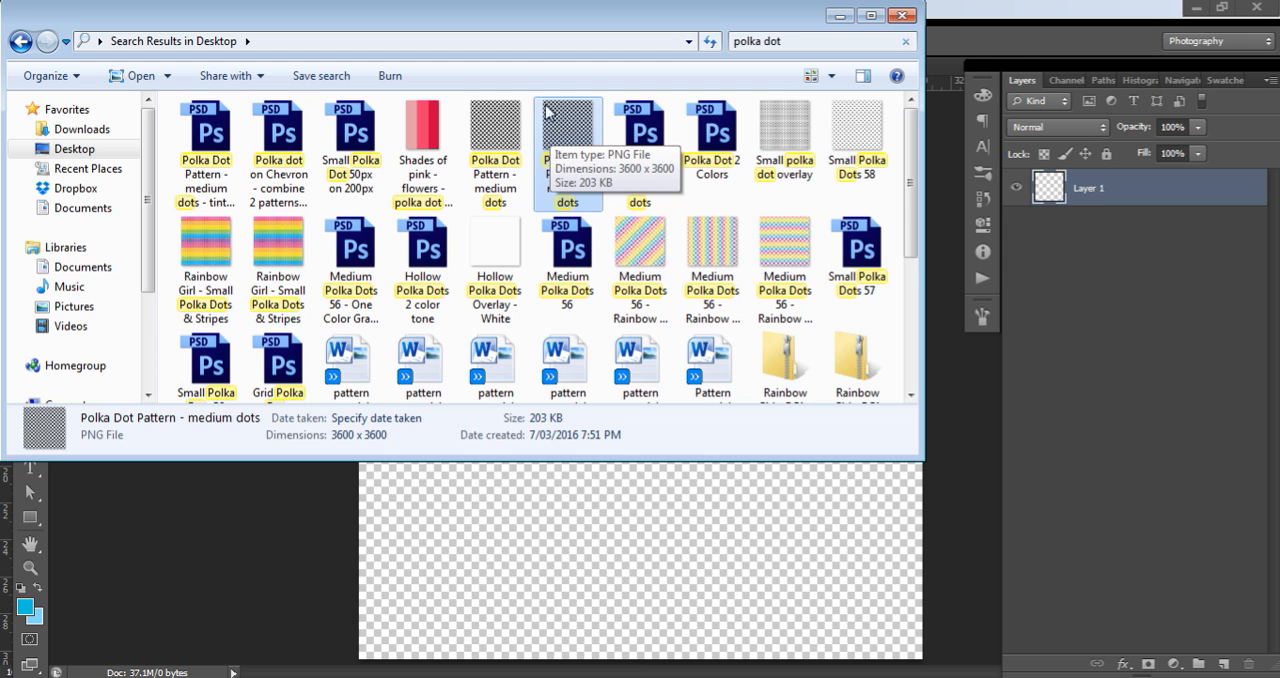
Step: Commit the placed 'Polka Dot Pattern - medium dots' PNG as a layer filling the canvas
{"action": "key", "text": "space"}
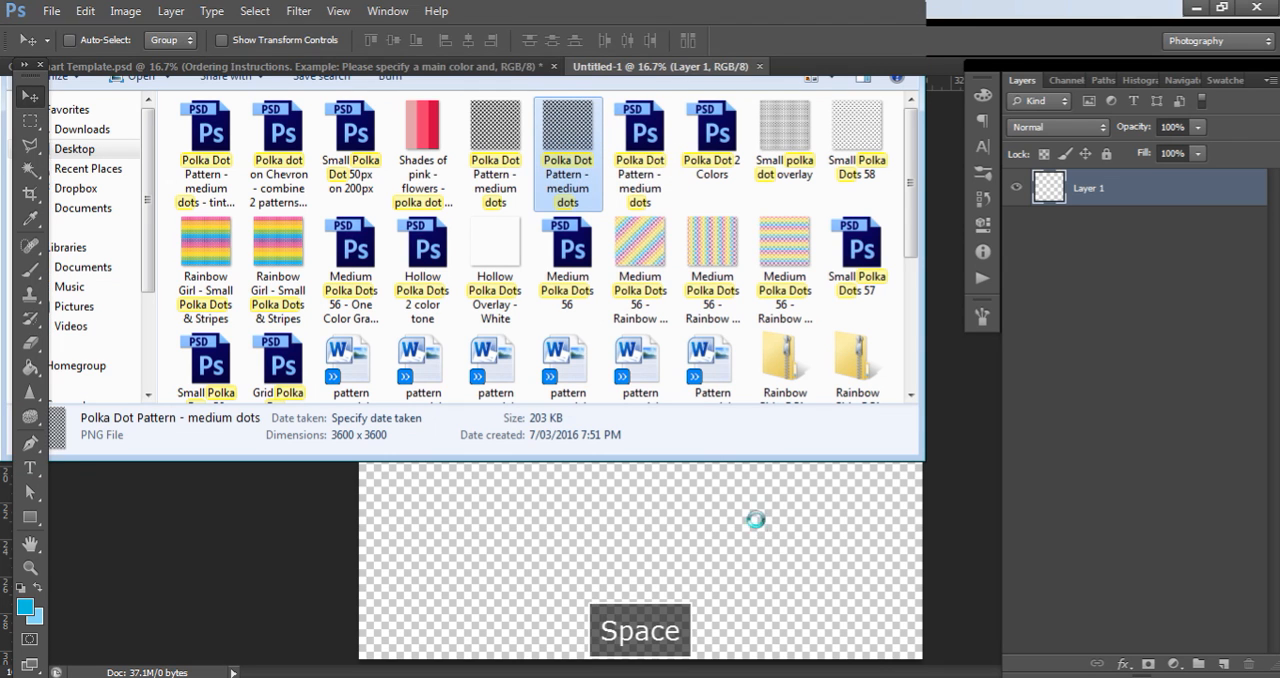
{"action": "double_click", "coordinate": [567, 135]}
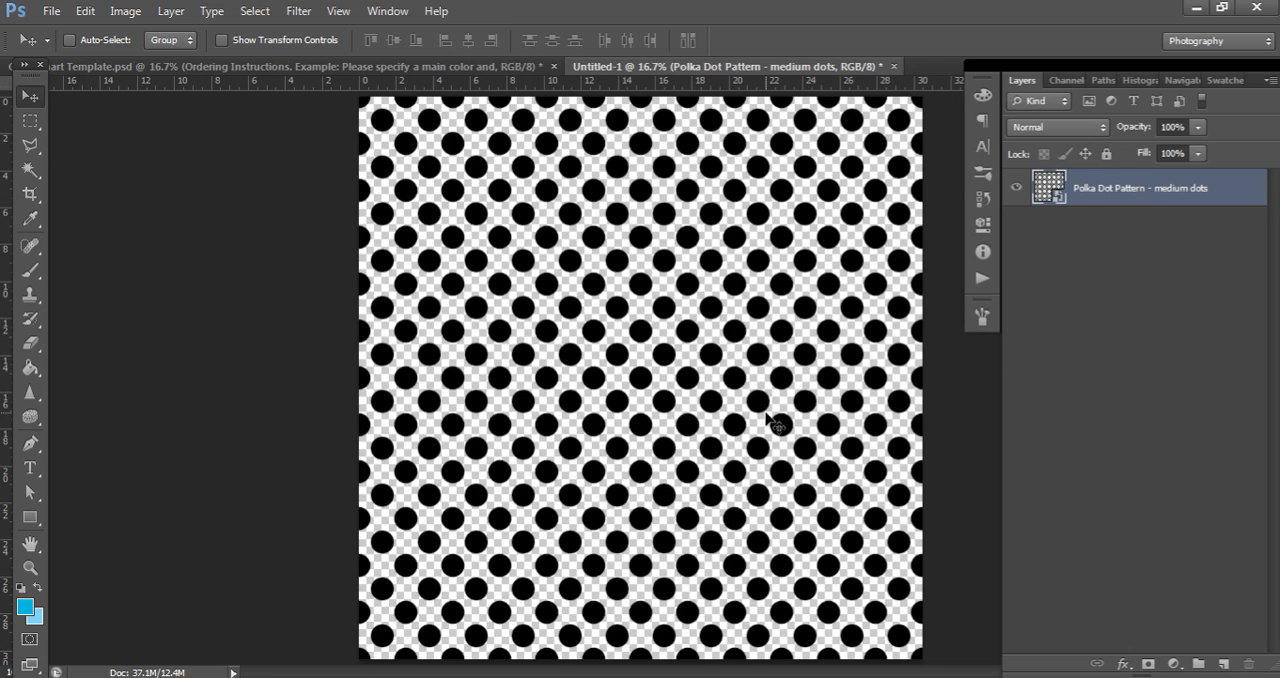
{"action": "mouse_move", "coordinate": [795, 420]}
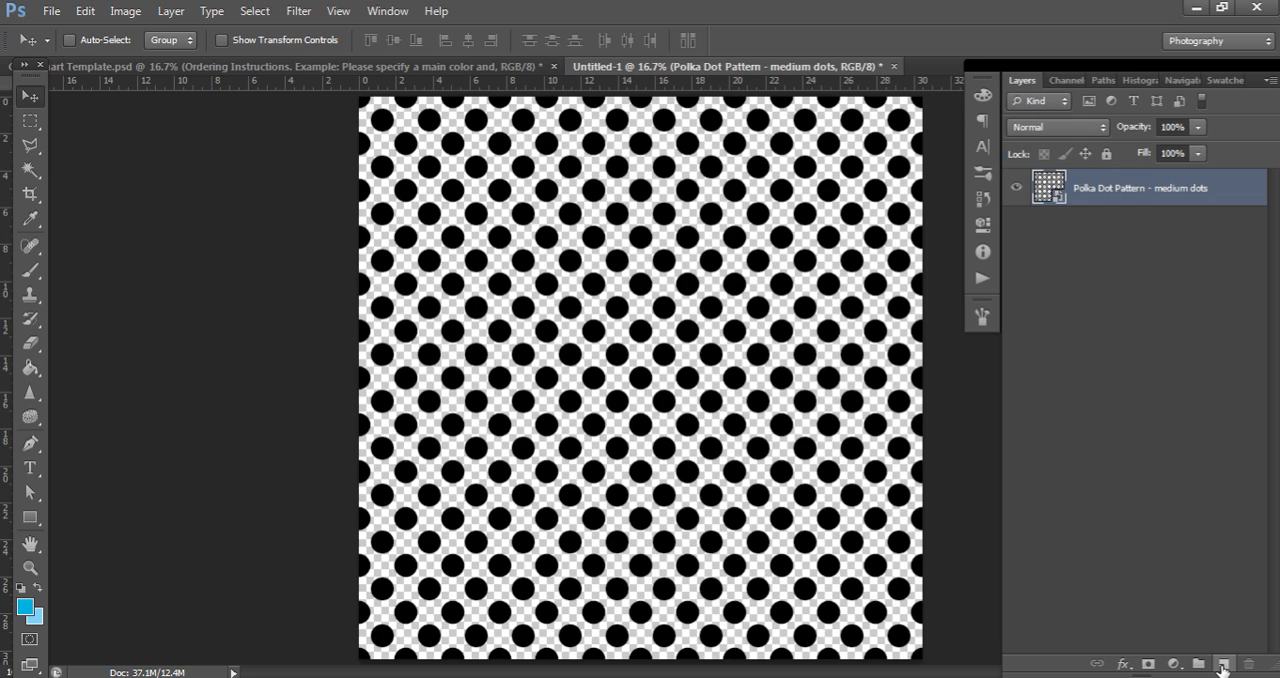
Step: Add Layer 1, hide the dot pattern, and paint-bucket fill Layer 1 with white #ffffff
{"action": "left_click", "coordinate": [1222, 664]}
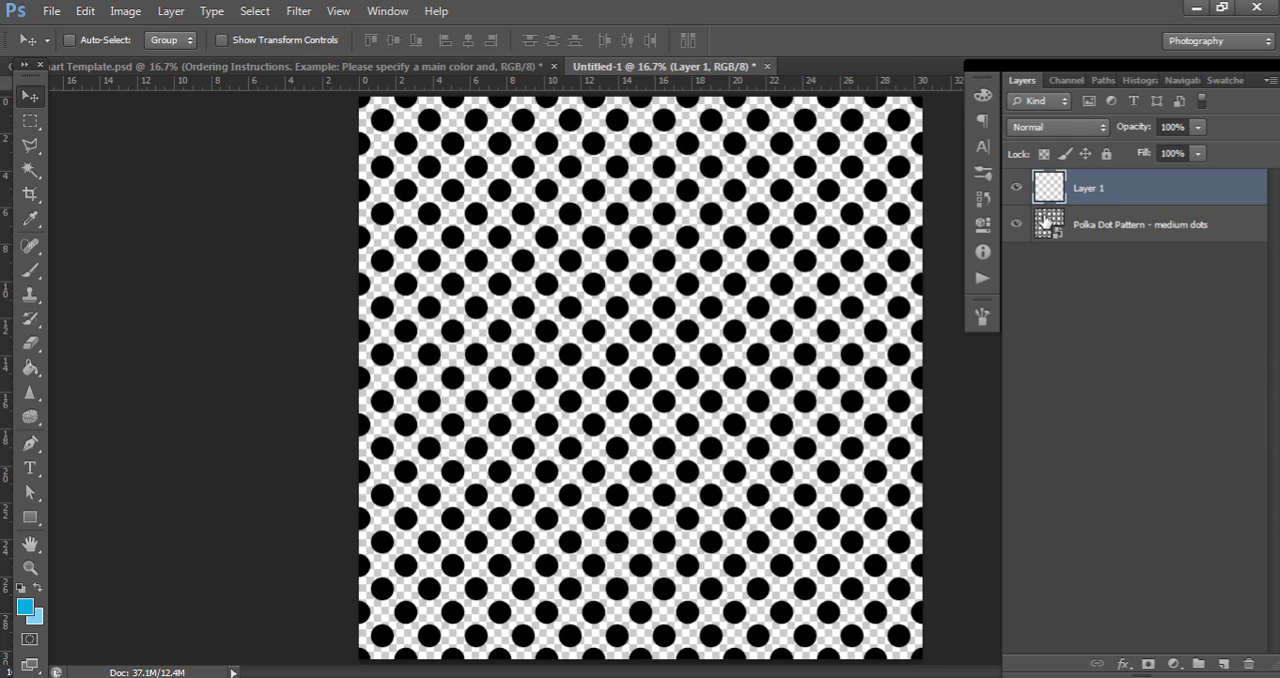
{"action": "left_click", "coordinate": [1016, 224]}
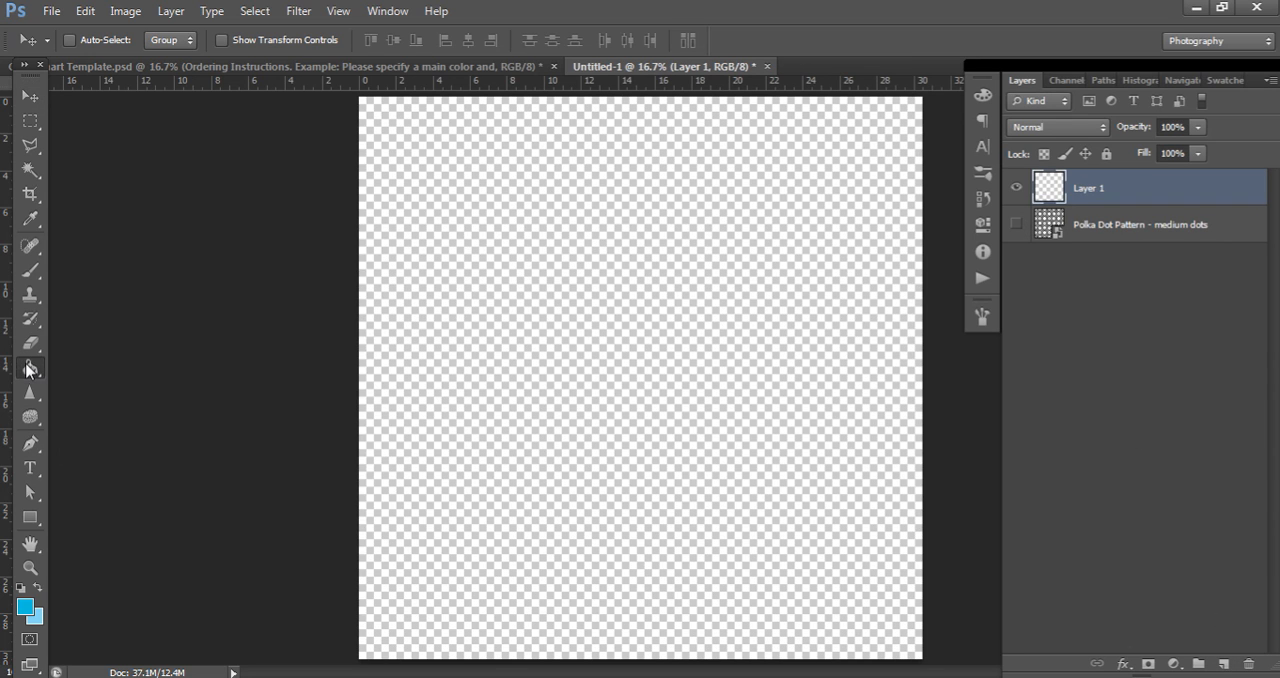
{"action": "left_click", "coordinate": [30, 368]}
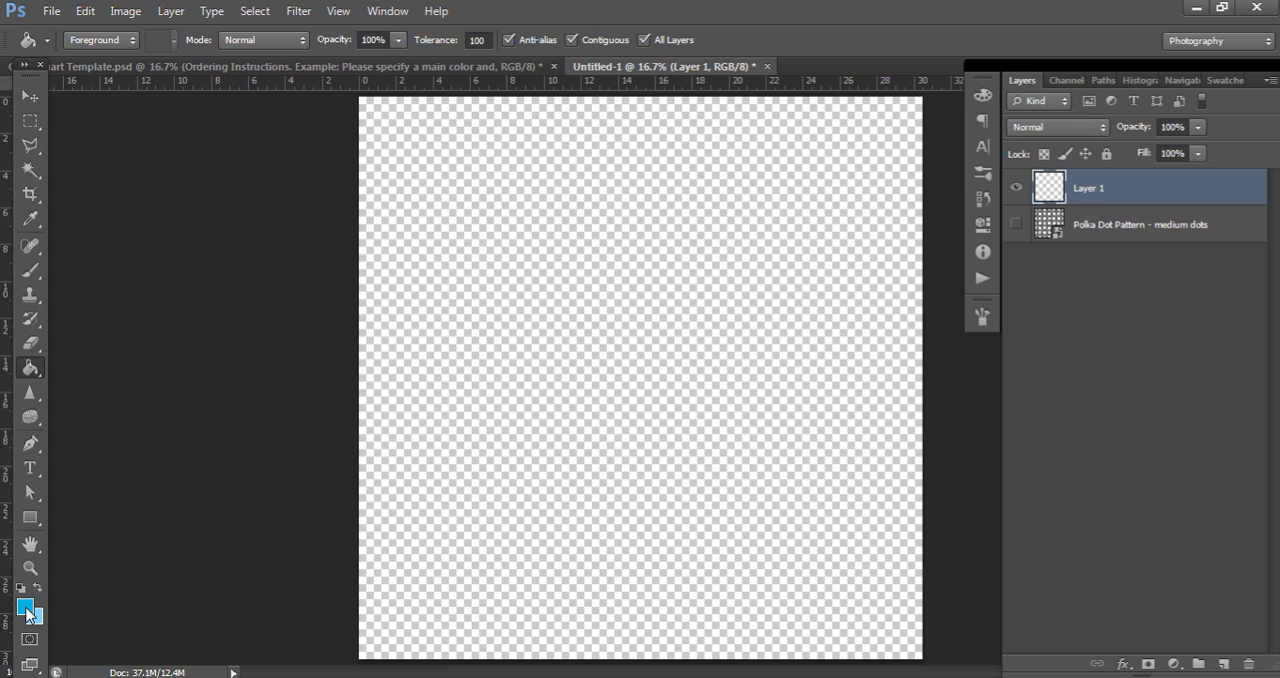
{"action": "left_click", "coordinate": [27, 606]}
{"action": "type", "text": "ffffff"}
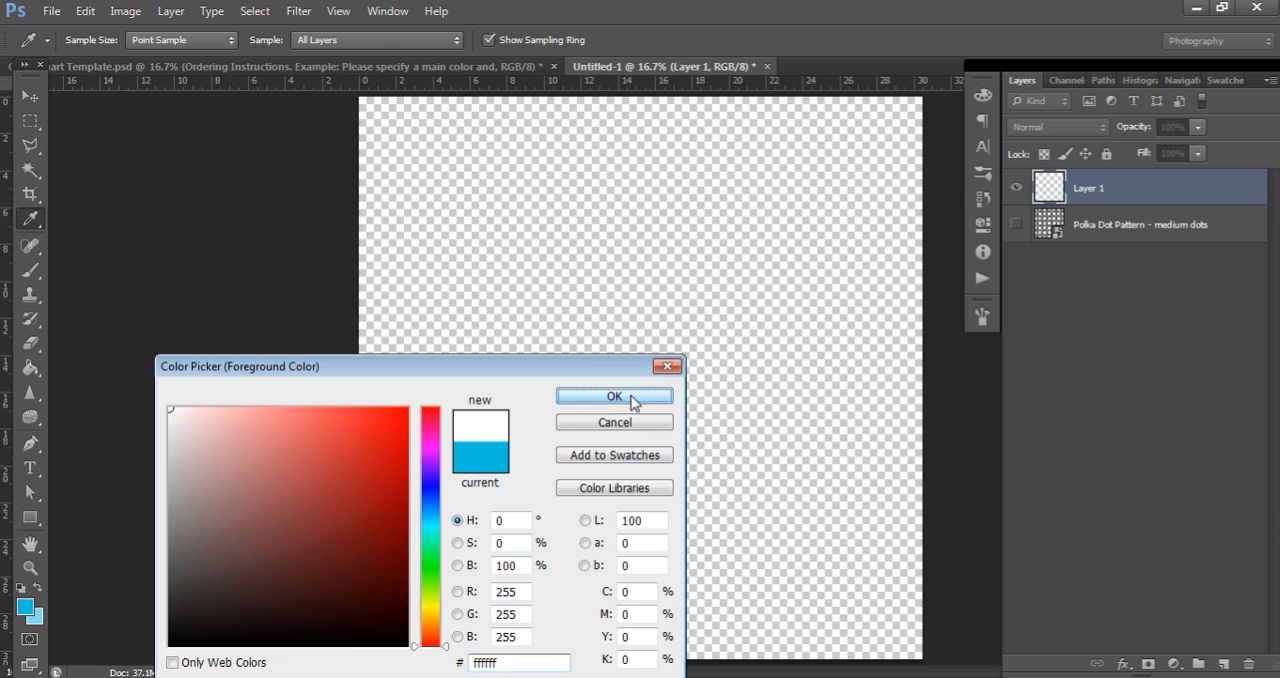
{"action": "left_click", "coordinate": [614, 396]}
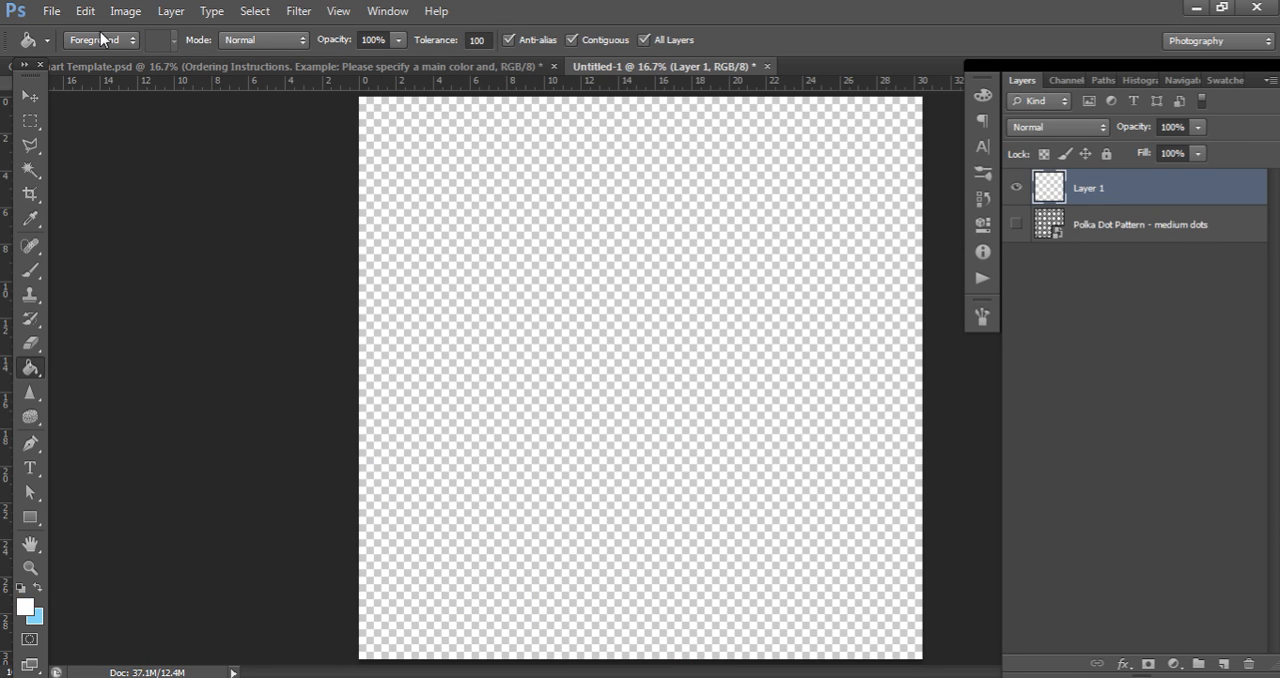
{"action": "mouse_move", "coordinate": [52, 608]}
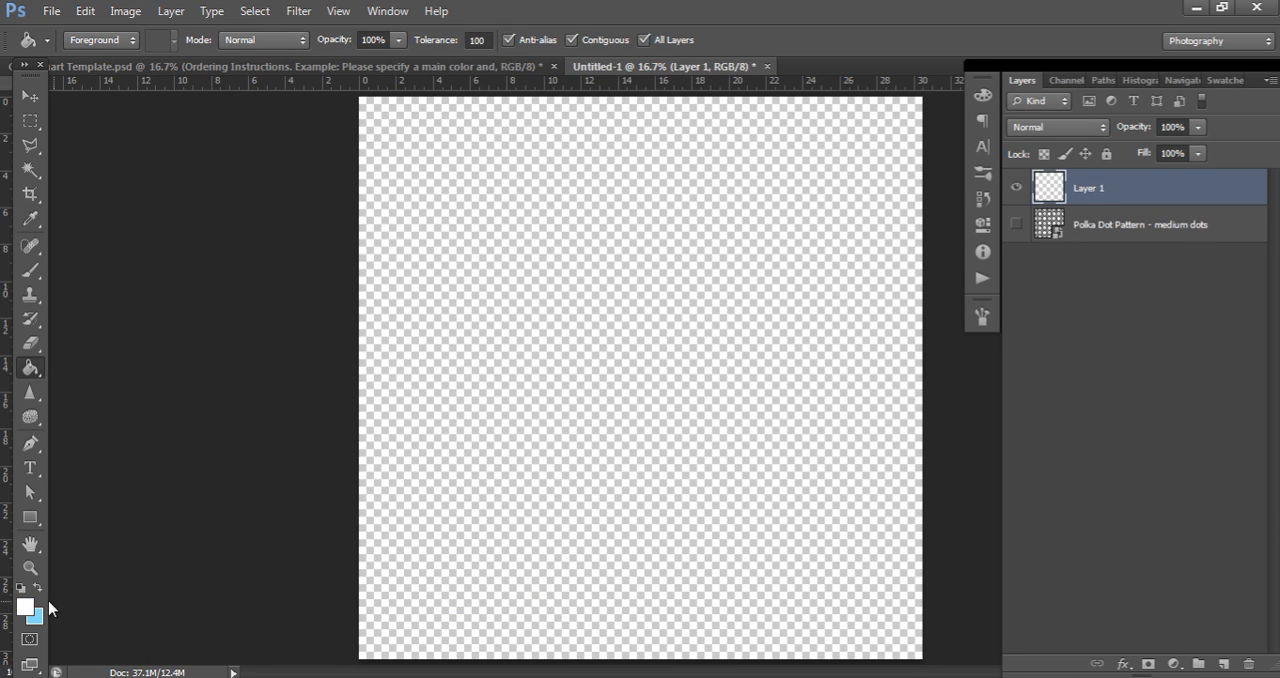
{"action": "mouse_move", "coordinate": [455, 468]}
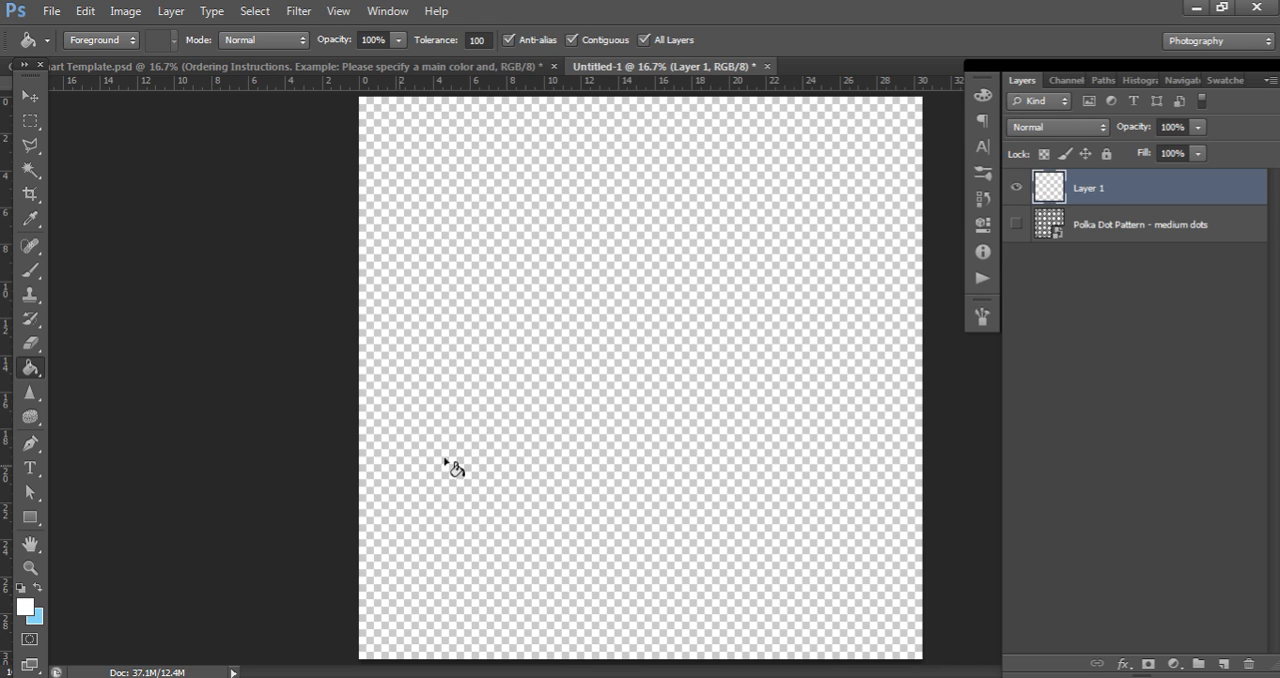
{"action": "left_click", "coordinate": [755, 333]}
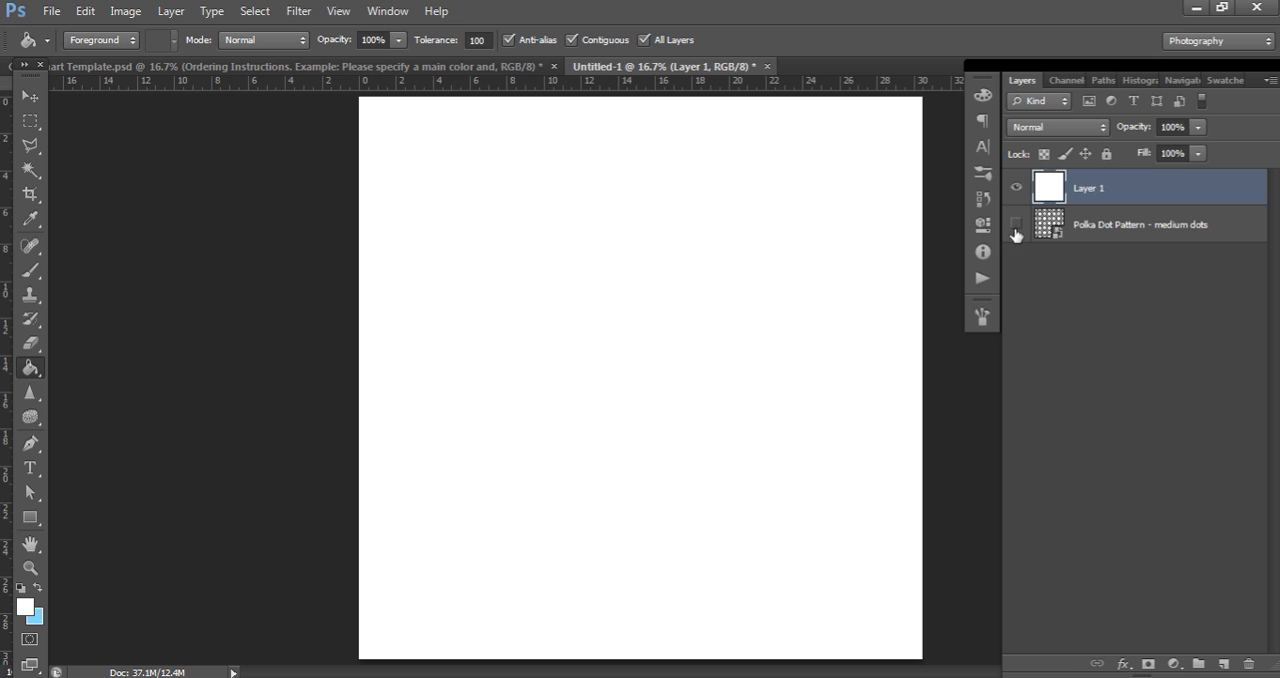
Step: Show the polka dot pattern layer again beneath the clipped white Layer 1
{"action": "left_click", "coordinate": [1016, 224]}
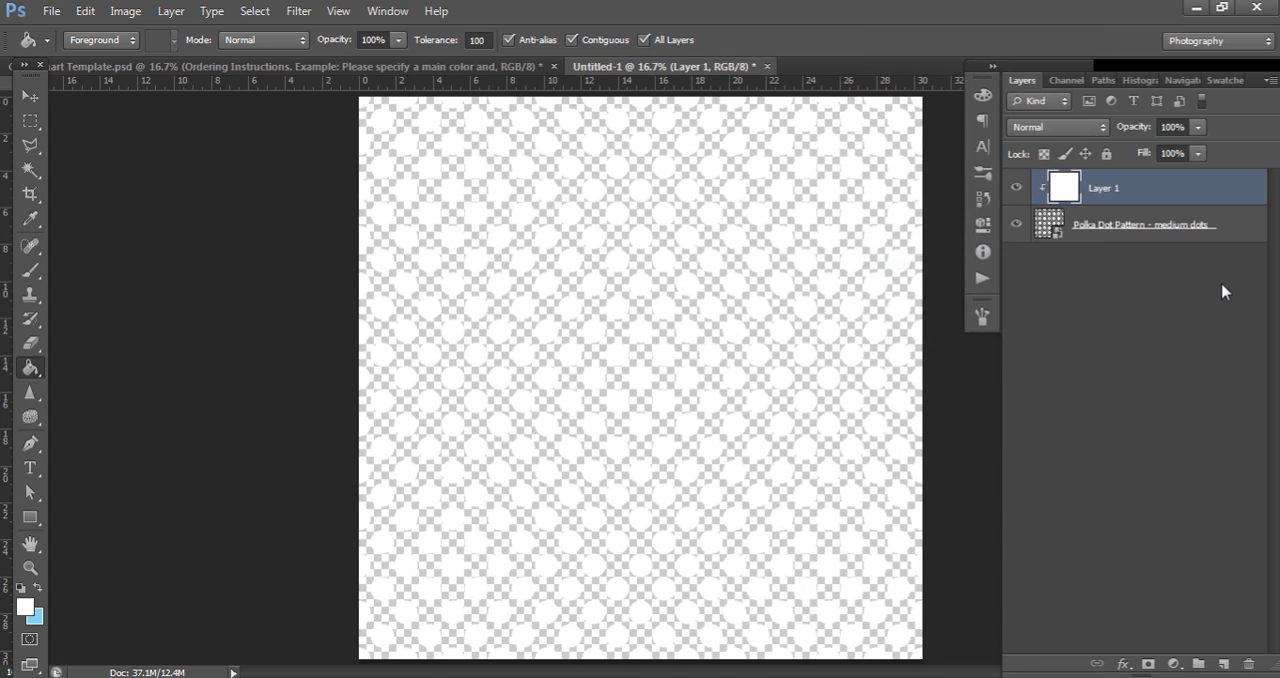
{"action": "mouse_move", "coordinate": [433, 96]}
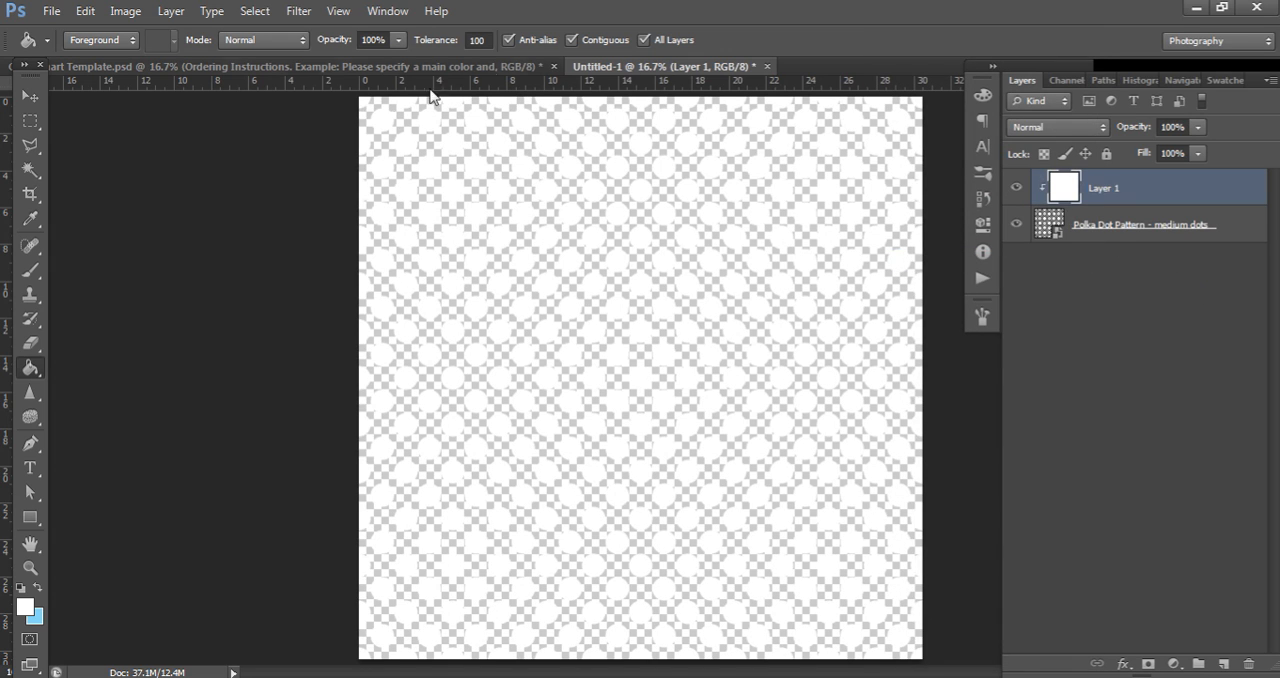
{"action": "mouse_move", "coordinate": [946, 407]}
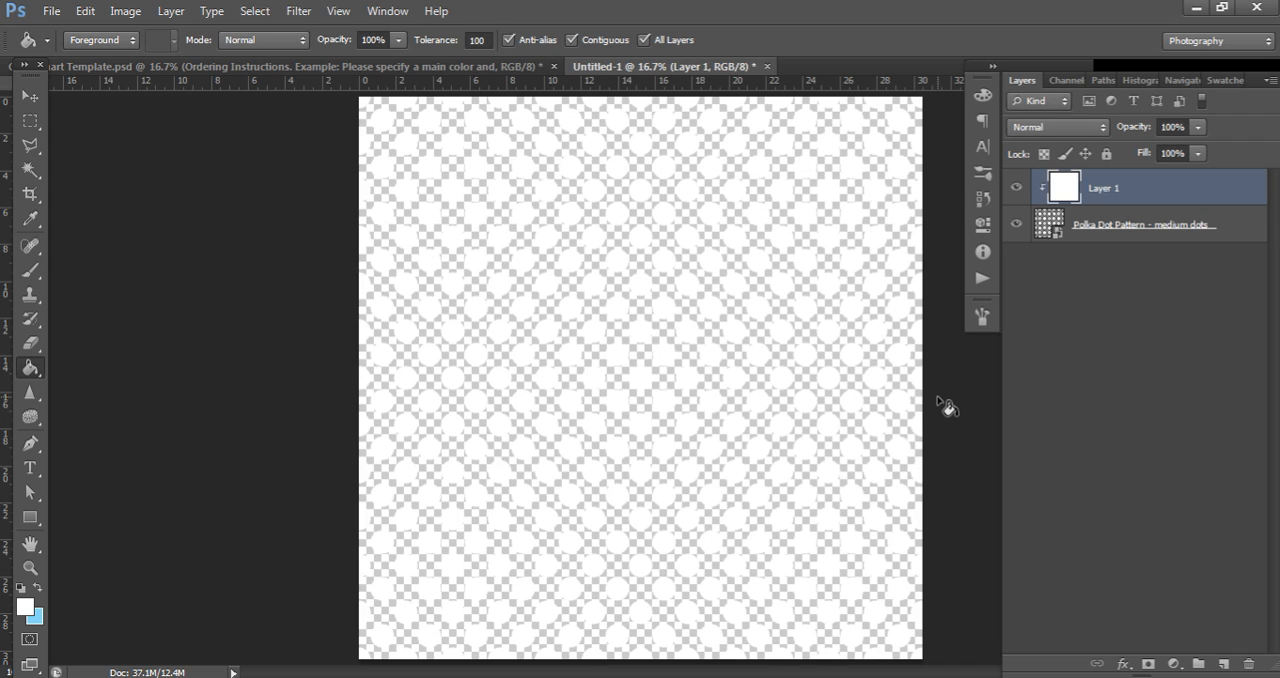
{"action": "mouse_move", "coordinate": [786, 366]}
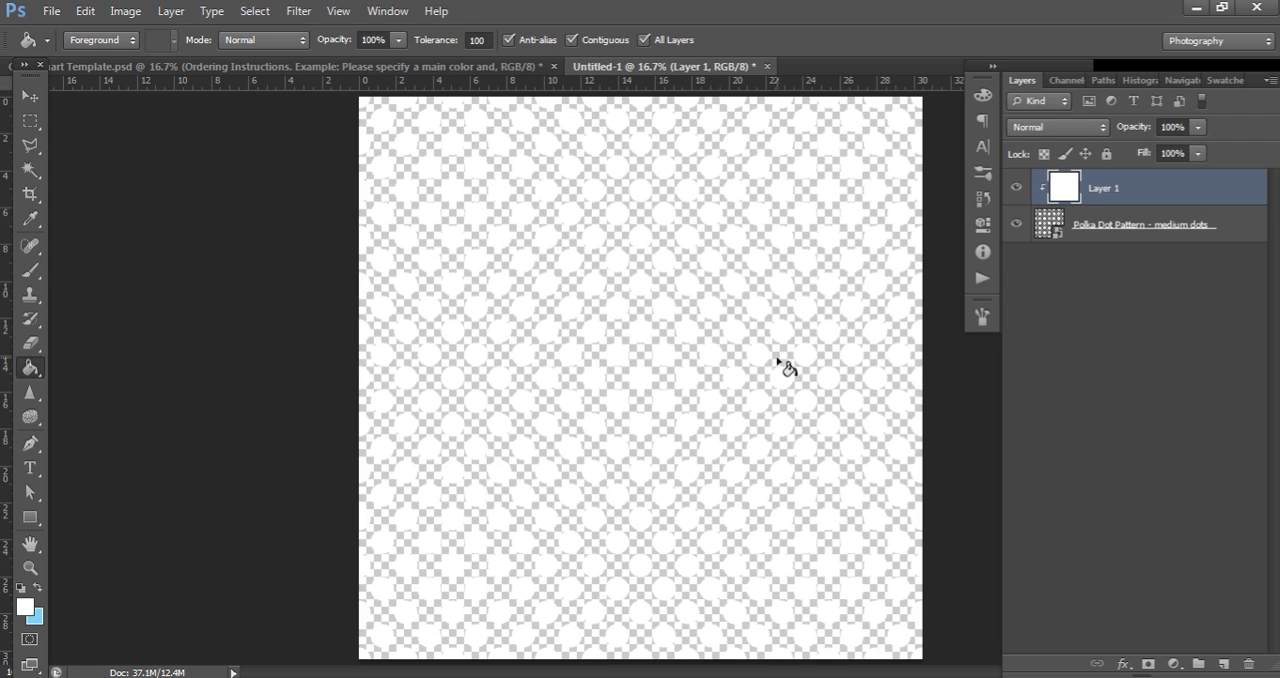
{"action": "mouse_move", "coordinate": [791, 370]}
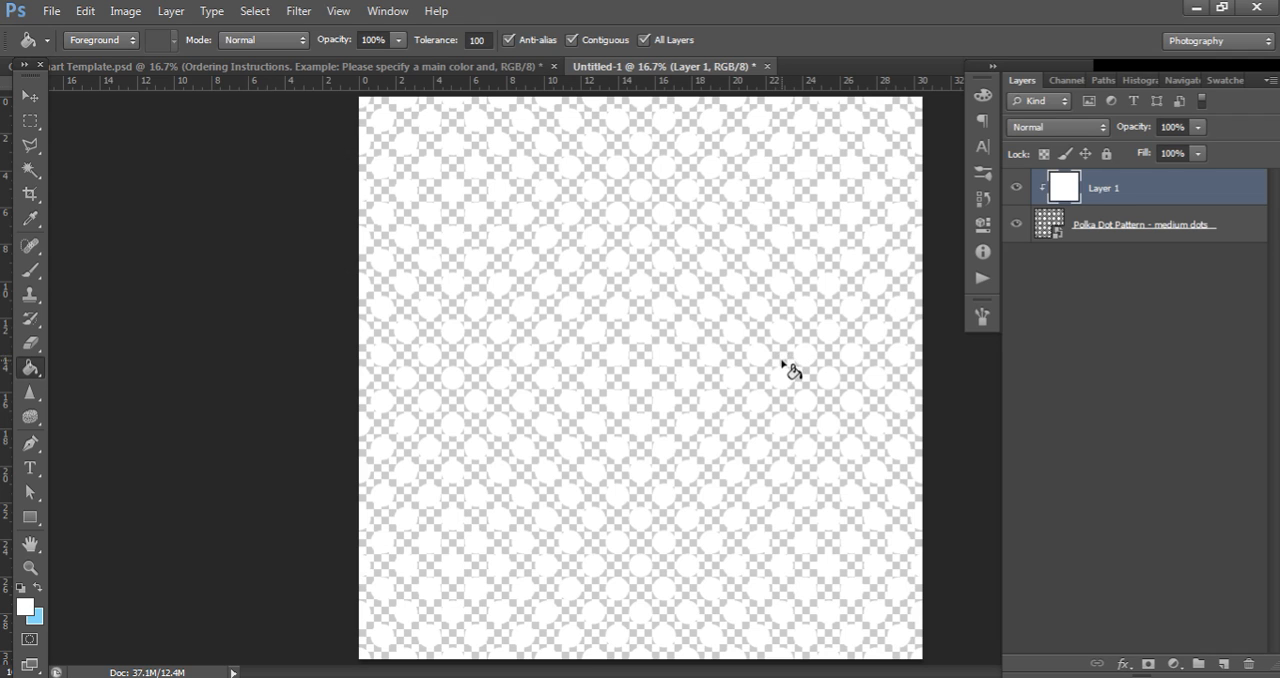
{"action": "mouse_move", "coordinate": [797, 363]}
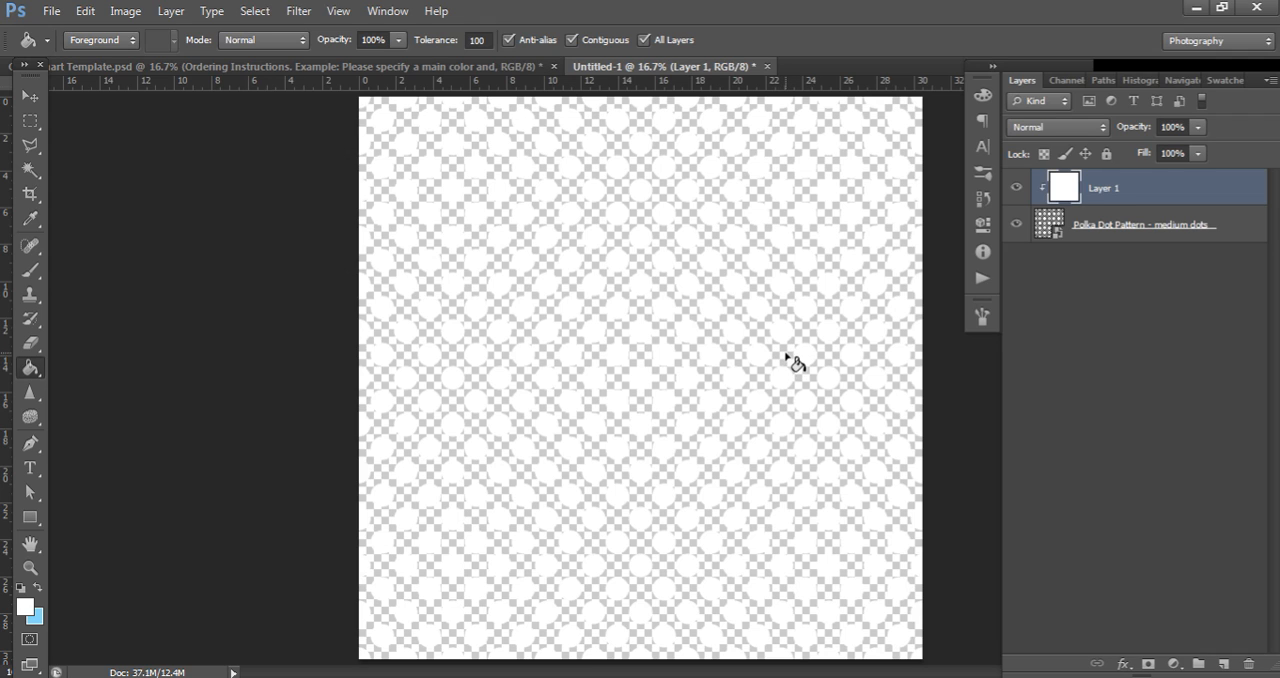
{"action": "mouse_move", "coordinate": [345, 362]}
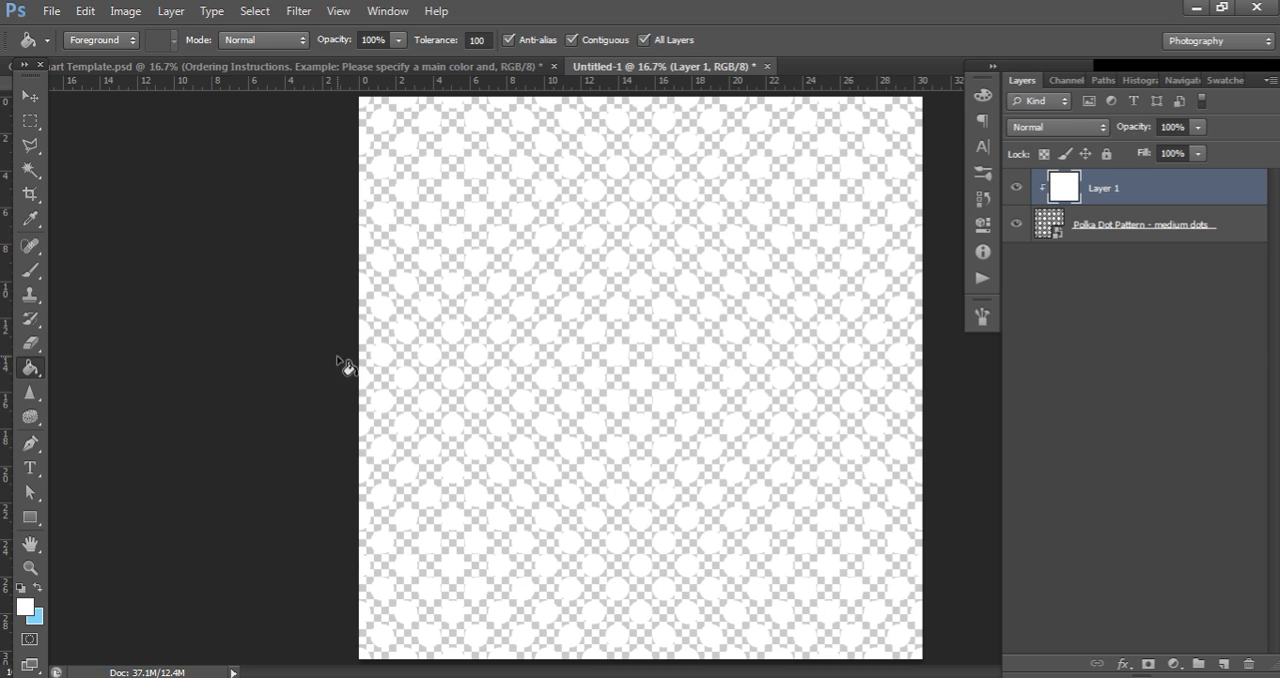
{"action": "mouse_move", "coordinate": [85, 11]}
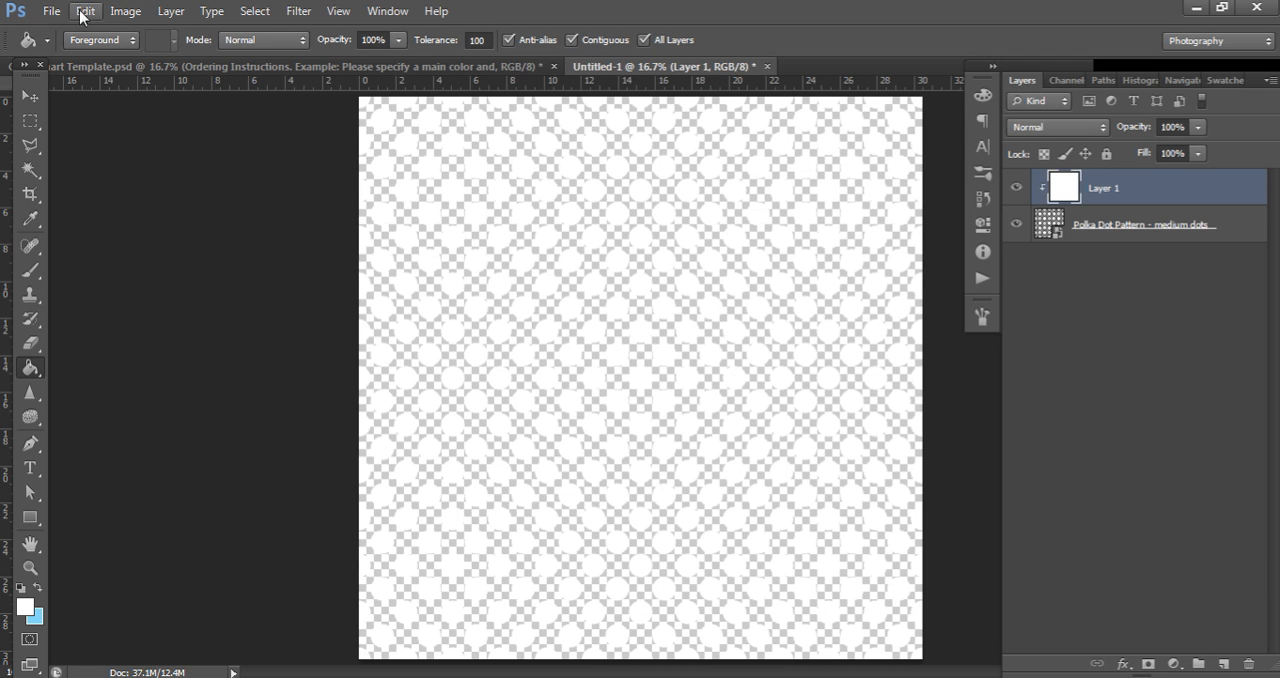
Step: Save as PNG named 'Medium Polka Dots 56 - White Overlay' with smallest compression
{"action": "left_click", "coordinate": [51, 11]}
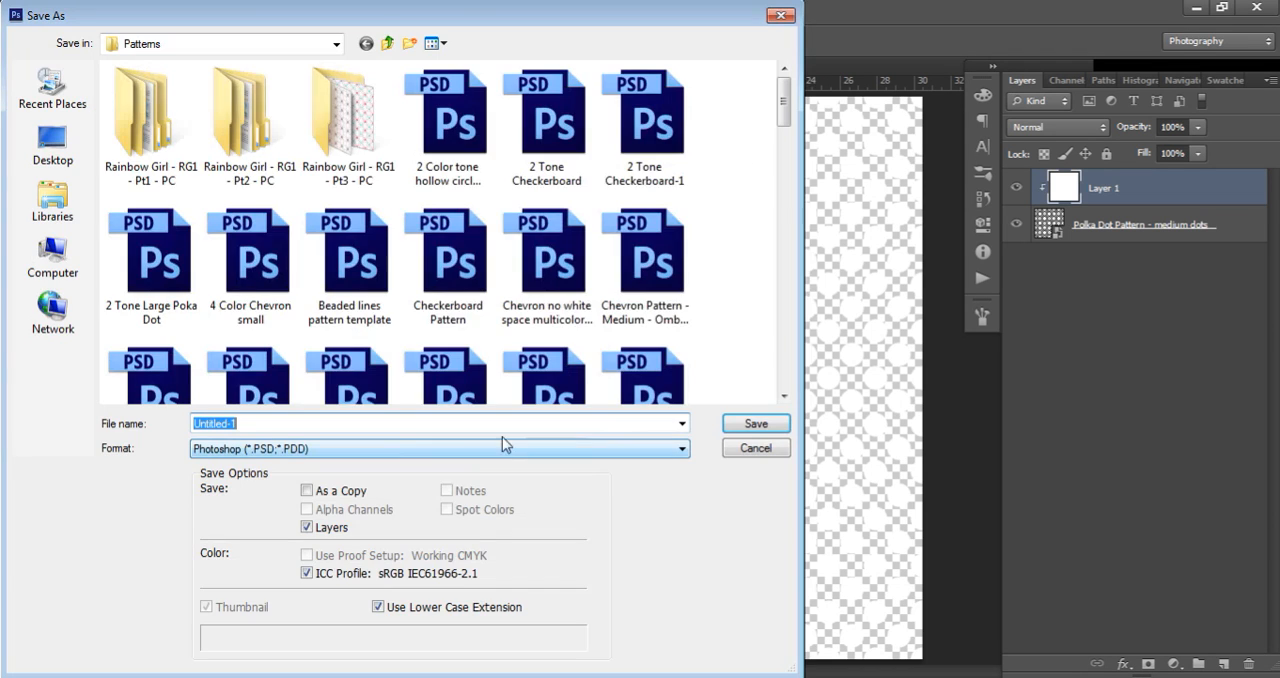
{"action": "type", "text": "Mediu"}
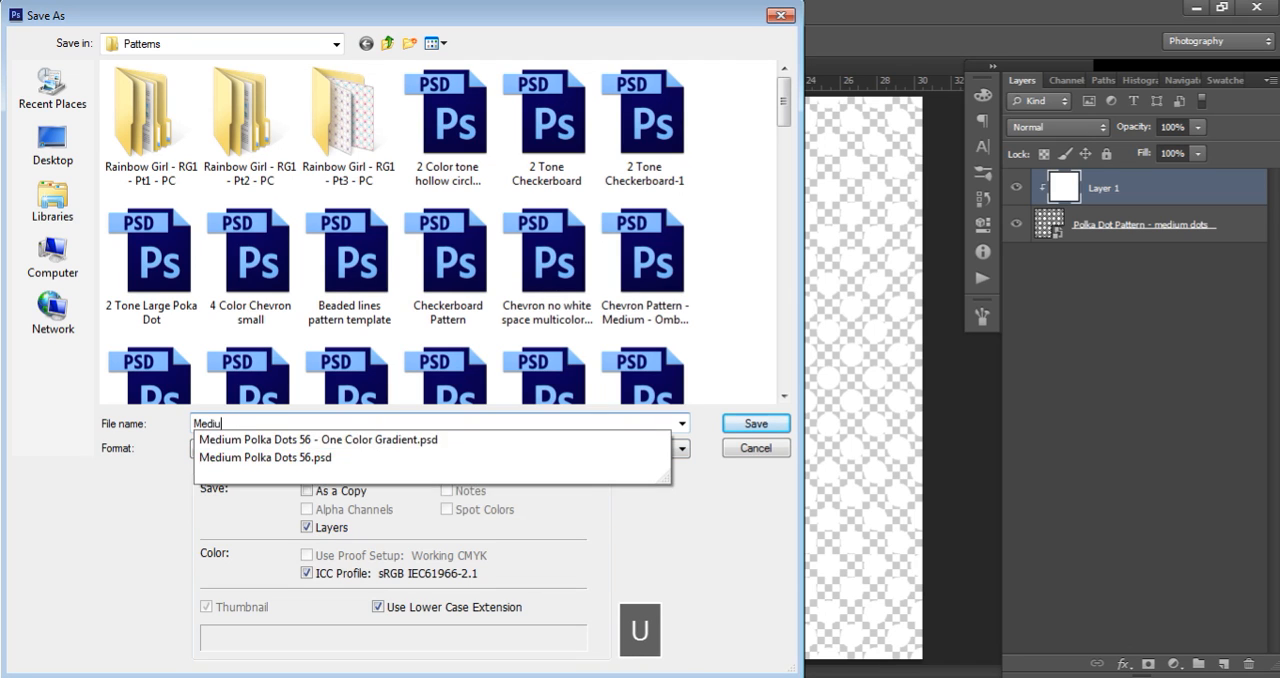
{"action": "left_click", "coordinate": [265, 457]}
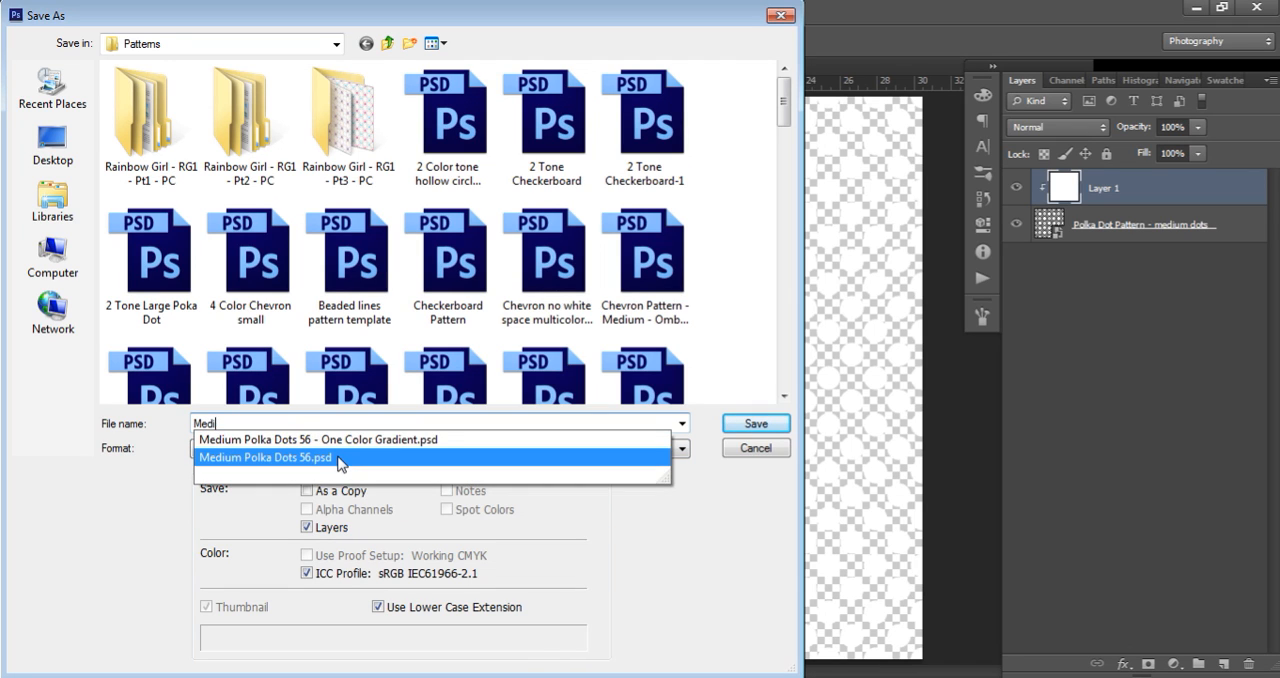
{"action": "left_click", "coordinate": [265, 457]}
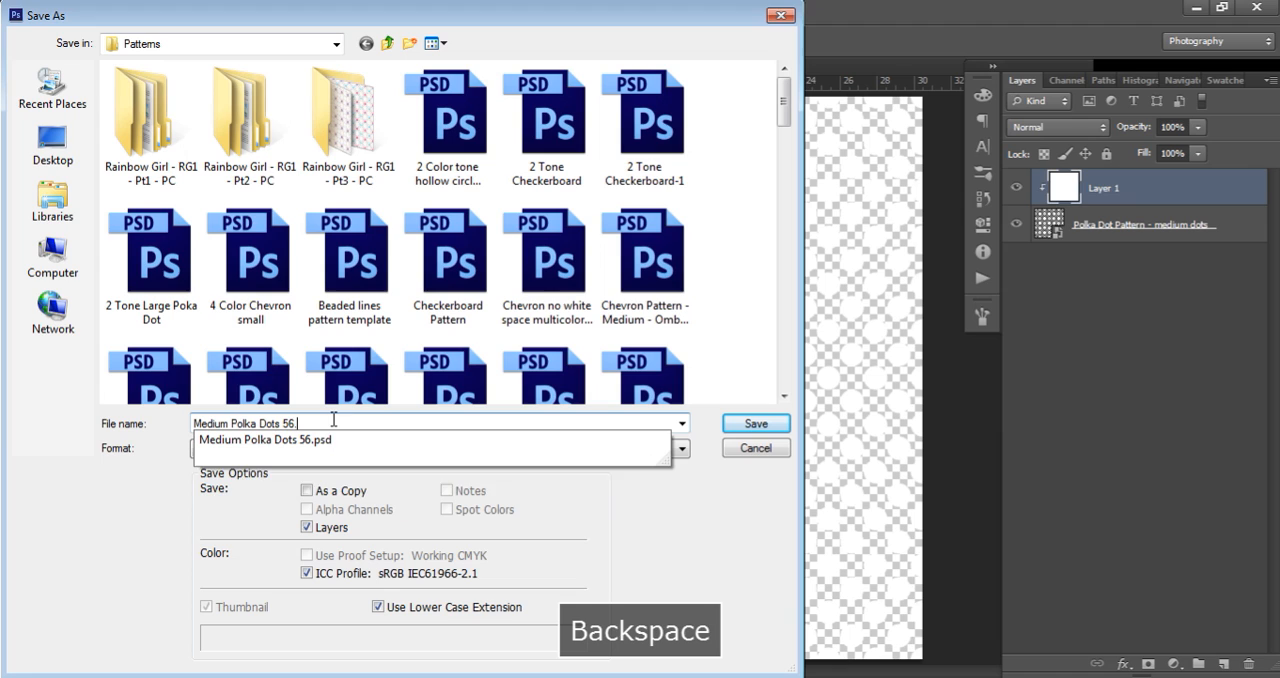
{"action": "type", "text": "- White"}
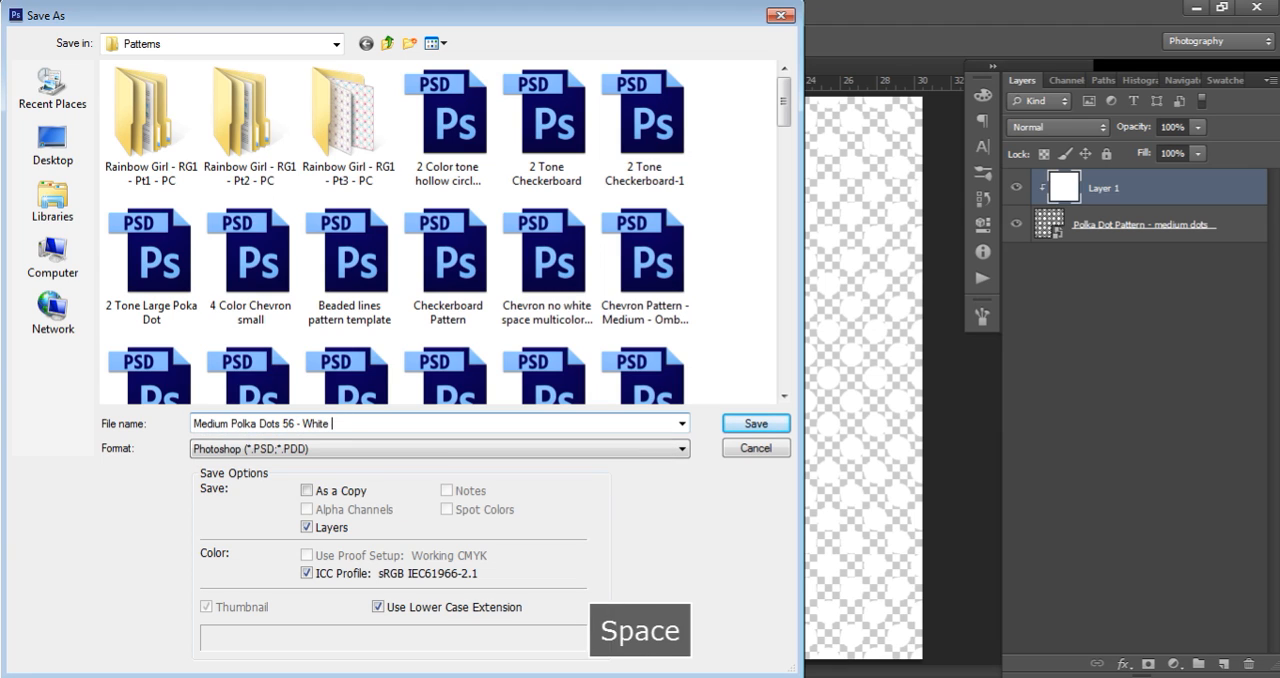
{"action": "type", "text": "Dv"}
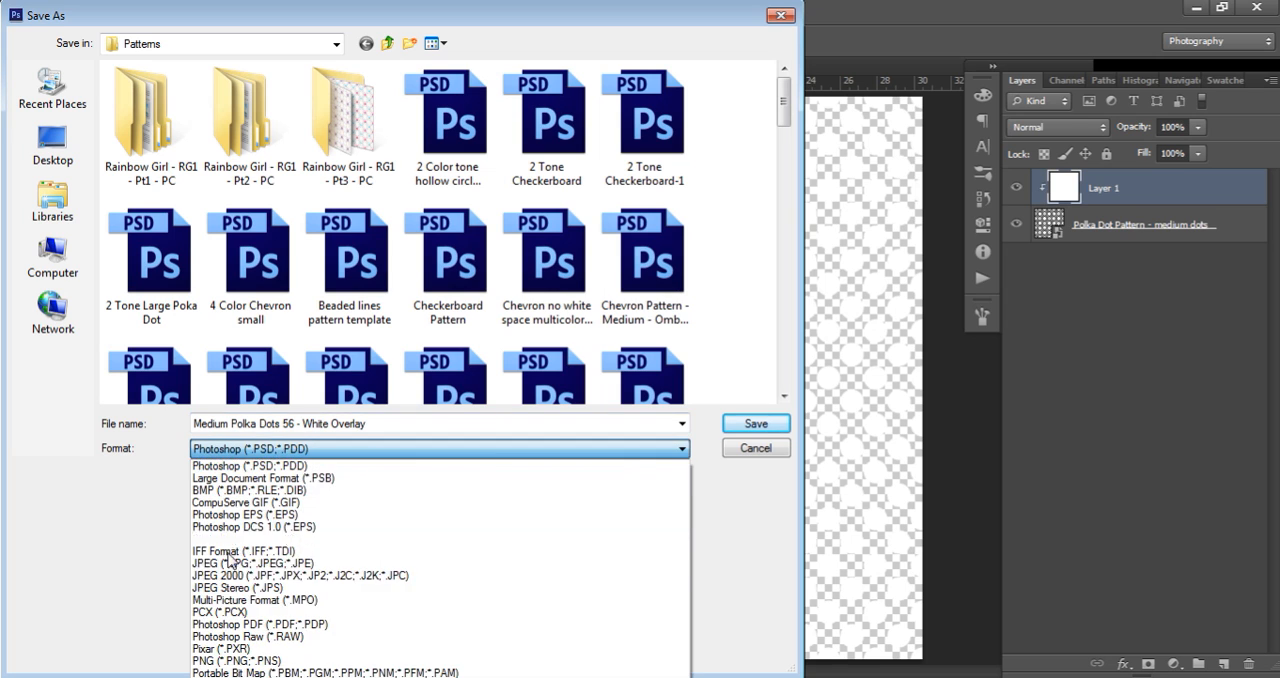
{"action": "left_click", "coordinate": [237, 660]}
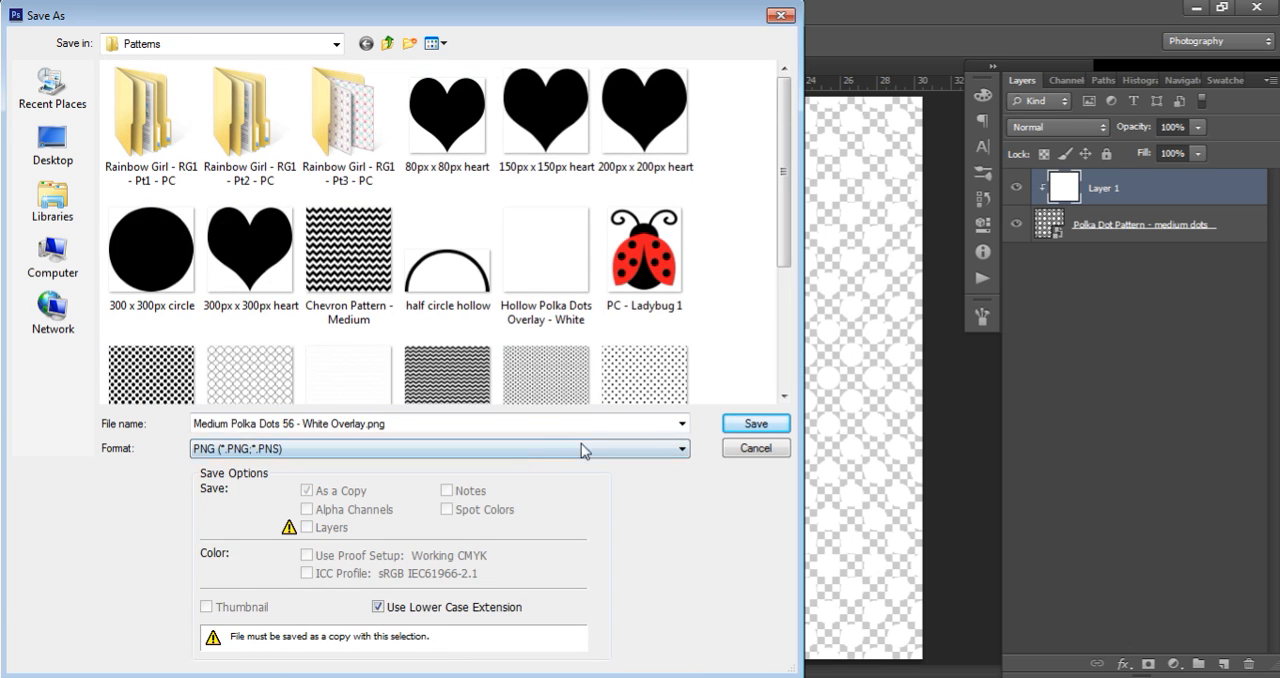
{"action": "left_click", "coordinate": [755, 423]}
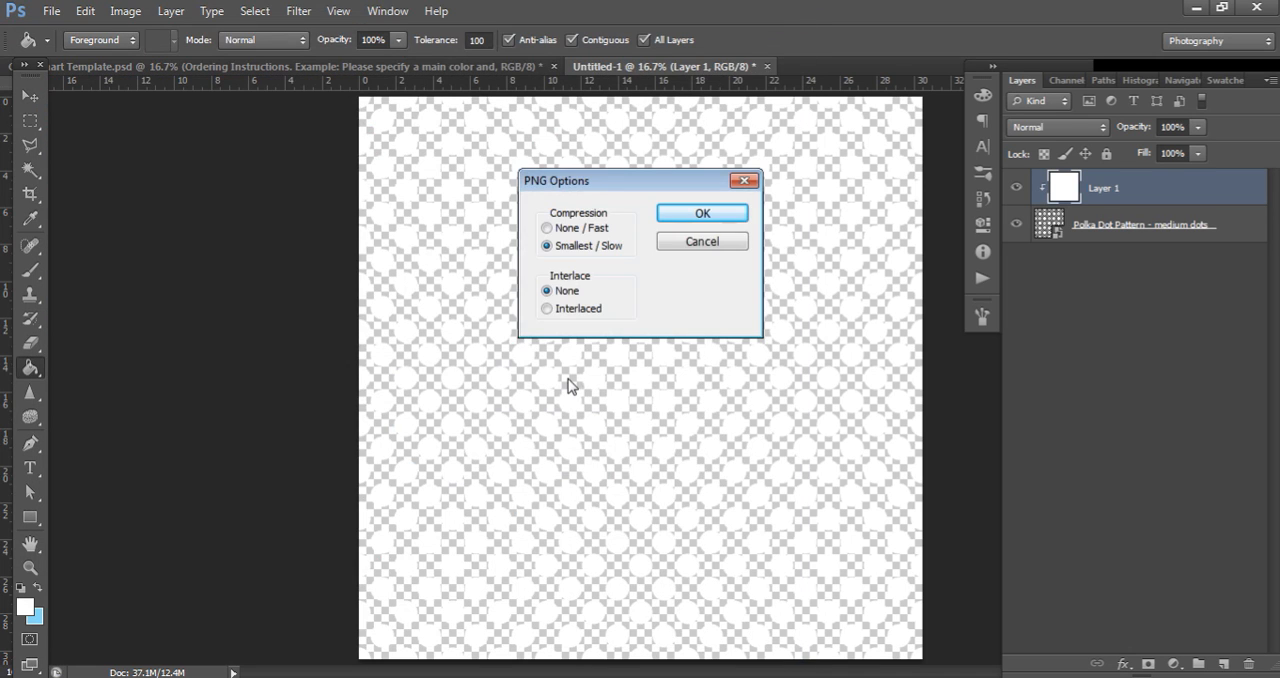
{"action": "mouse_move", "coordinate": [620, 261]}
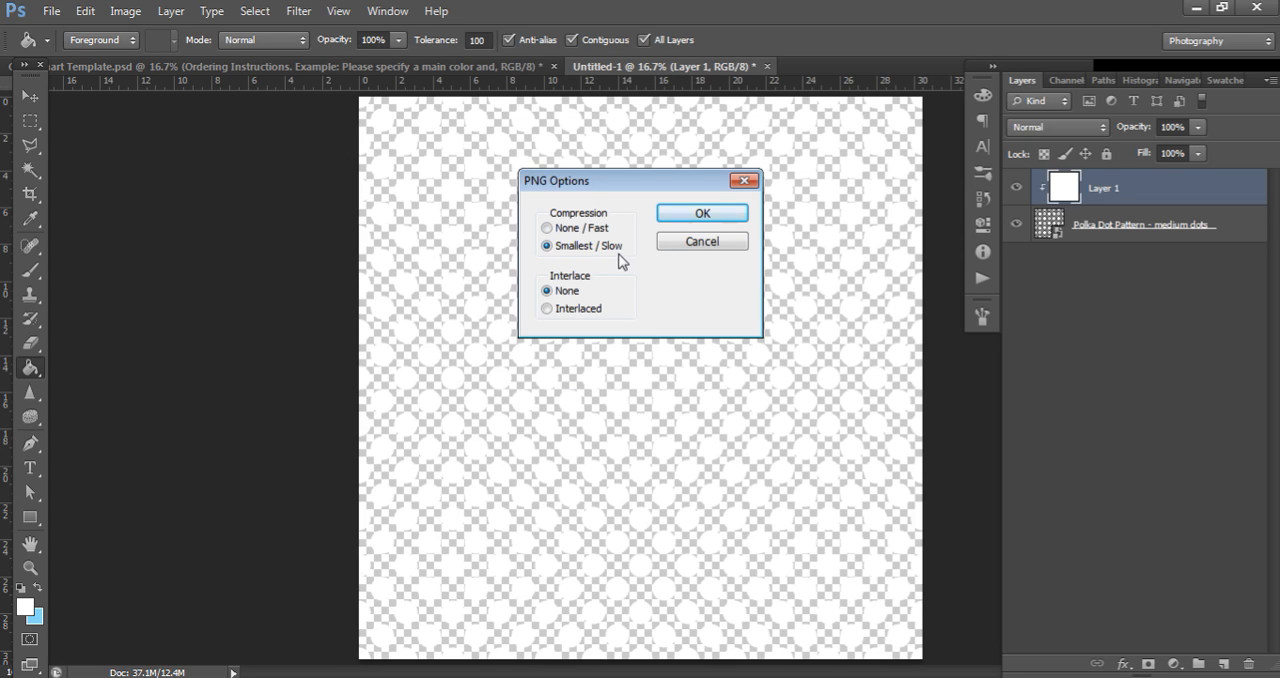
{"action": "left_click", "coordinate": [702, 213]}
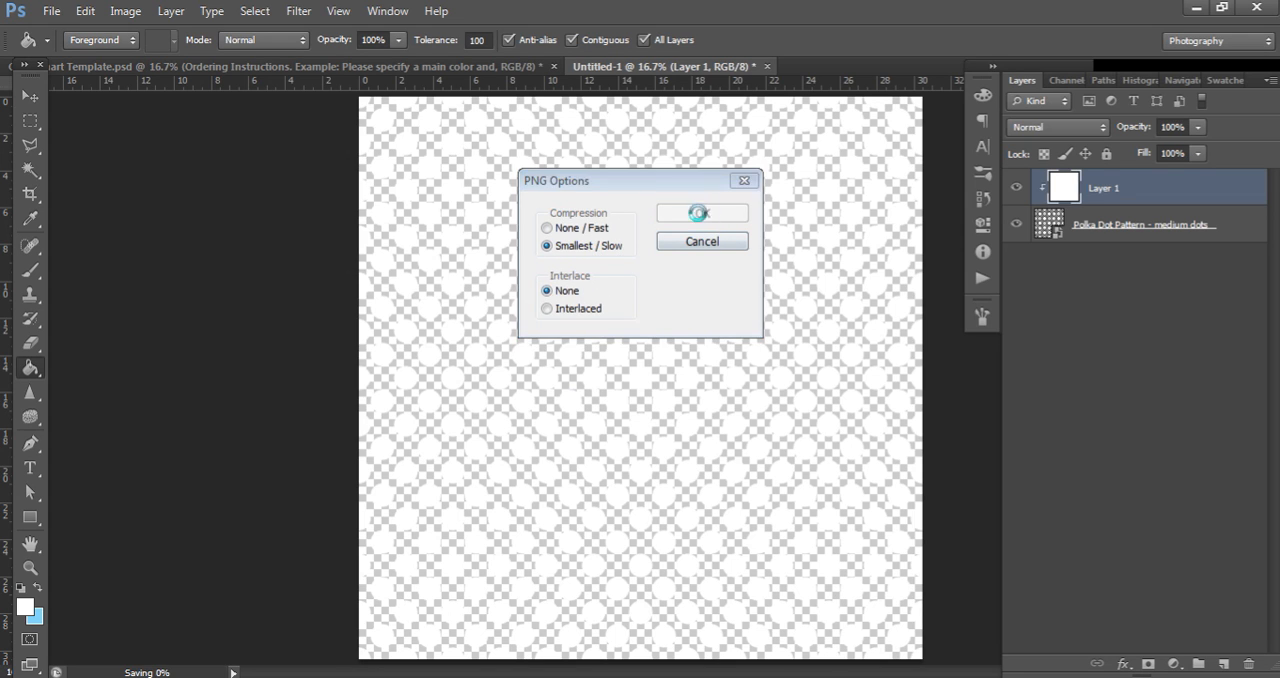
{"action": "left_click", "coordinate": [702, 213]}
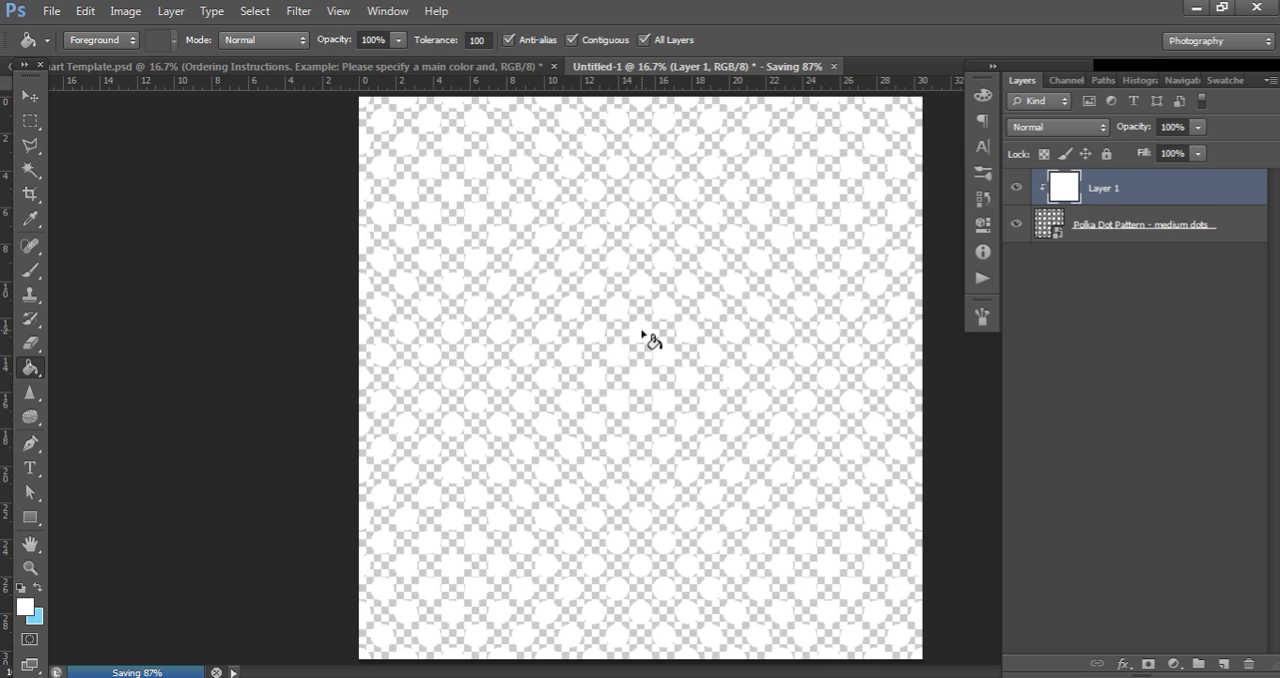
{"action": "mouse_move", "coordinate": [611, 385]}
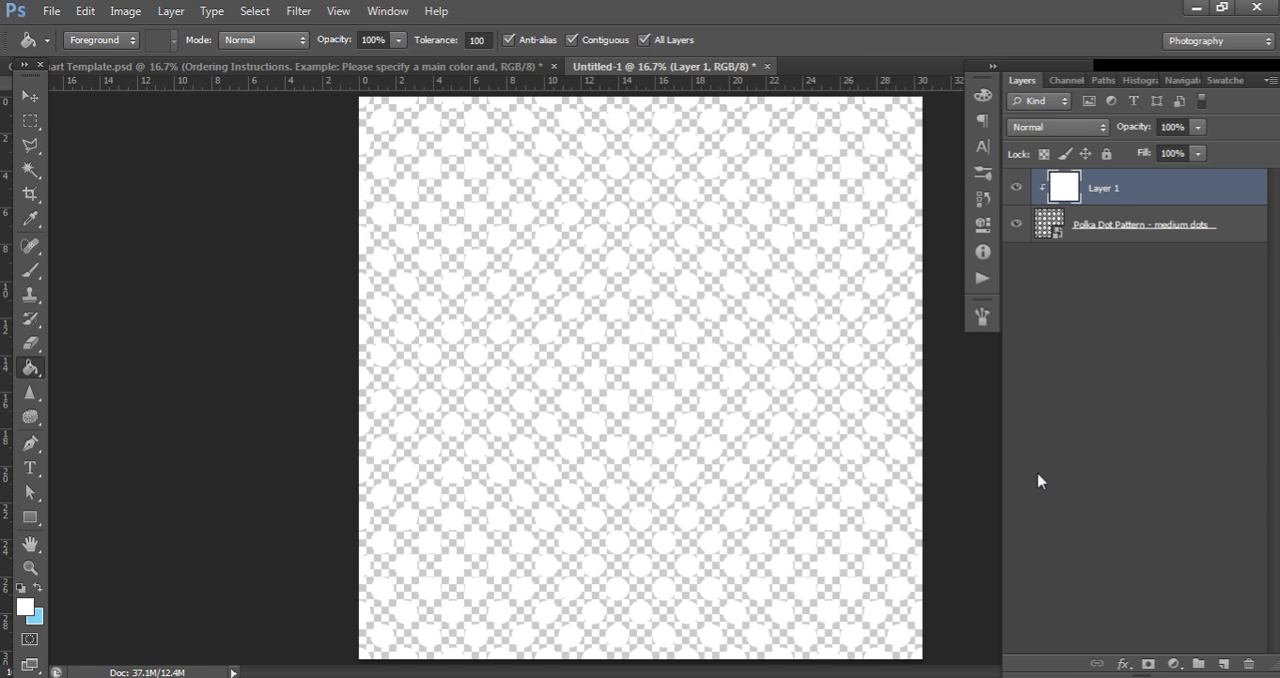
Step: Add a new layer, hide the original dot layer, and bring in the White Overlay PNG
{"action": "left_click", "coordinate": [1224, 663]}
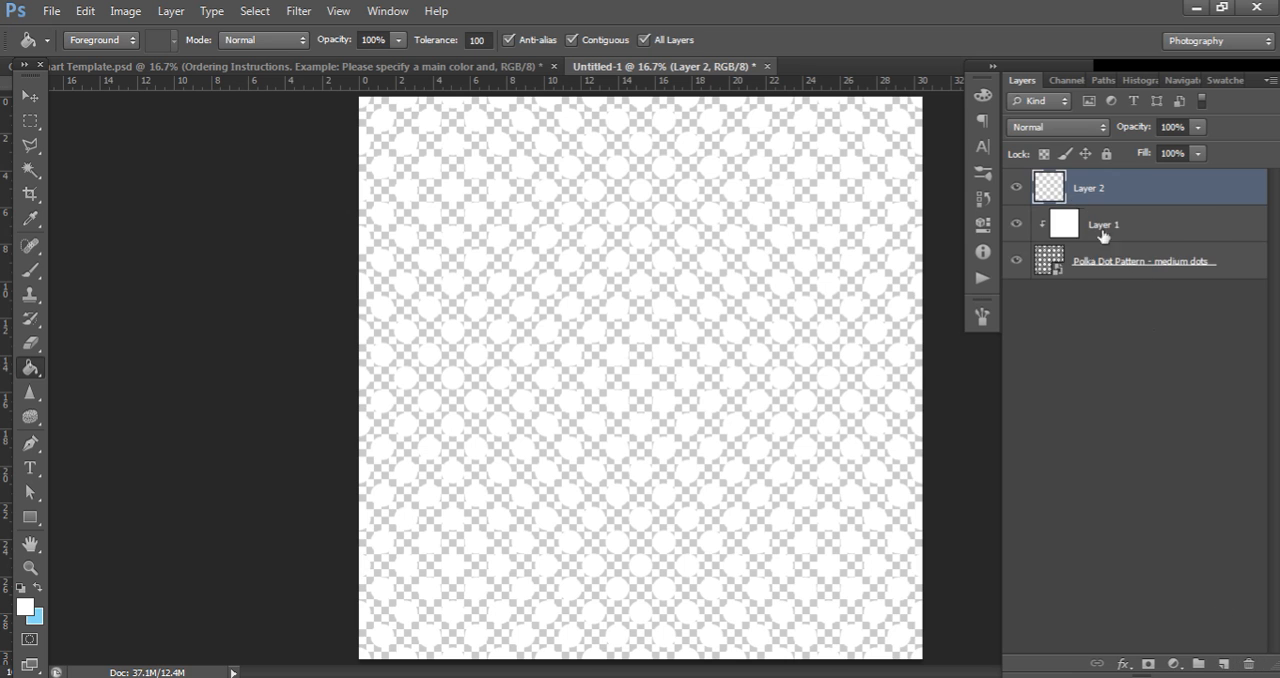
{"action": "left_click", "coordinate": [1016, 260]}
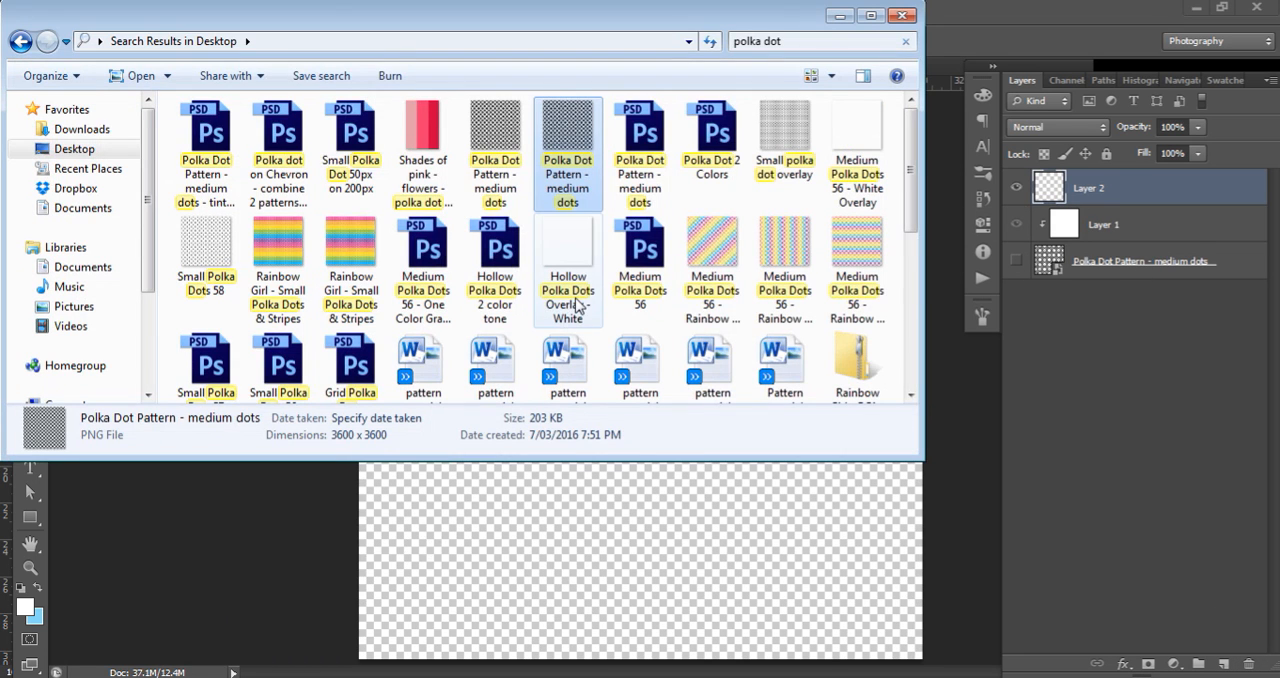
{"action": "left_click", "coordinate": [856, 150]}
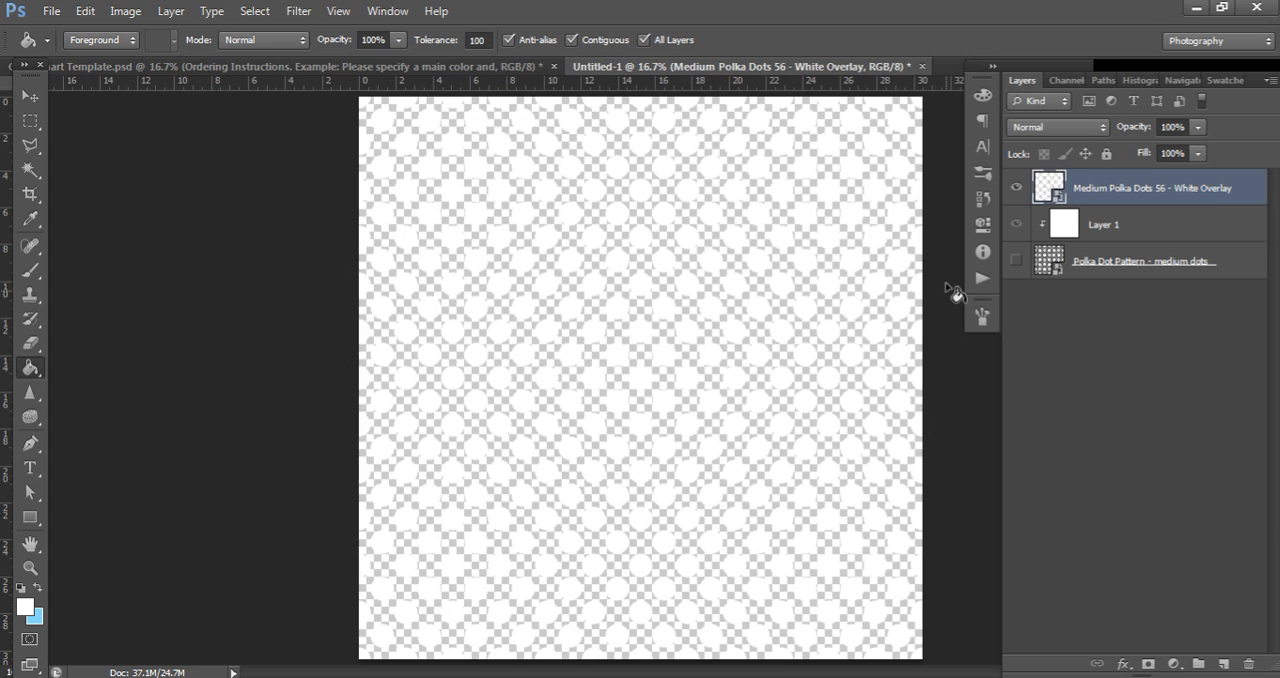
{"action": "mouse_move", "coordinate": [913, 364]}
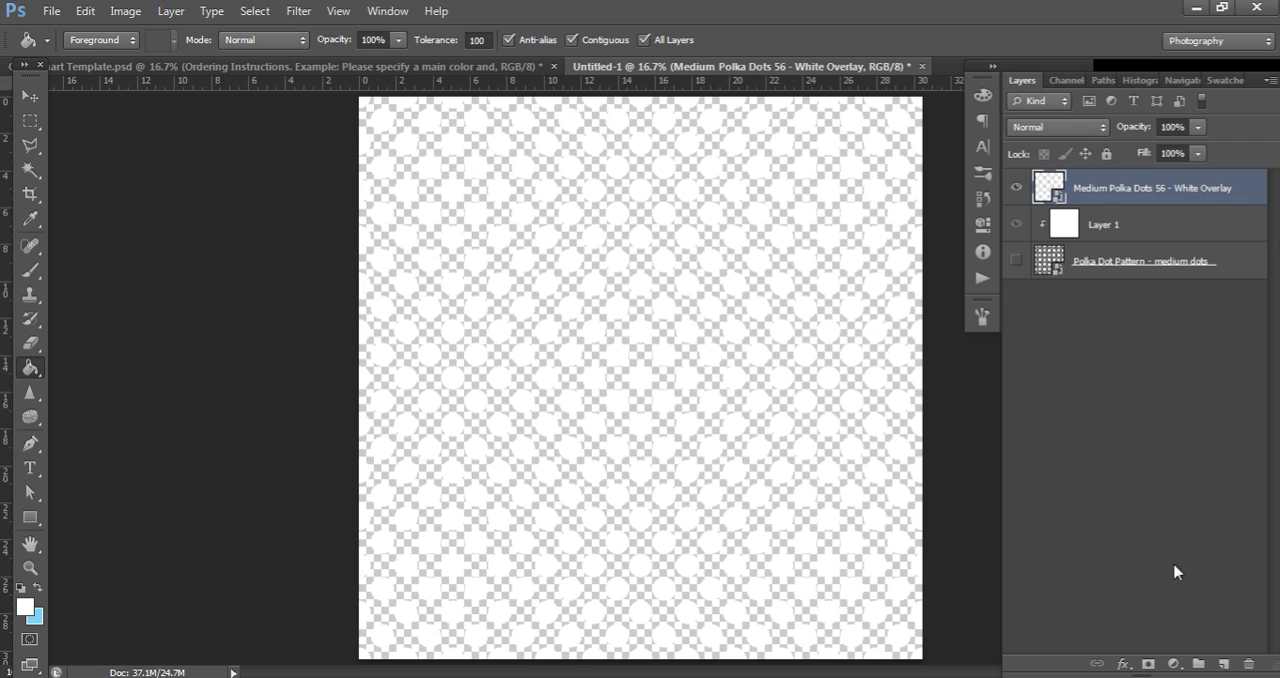
{"action": "mouse_move", "coordinate": [1224, 652]}
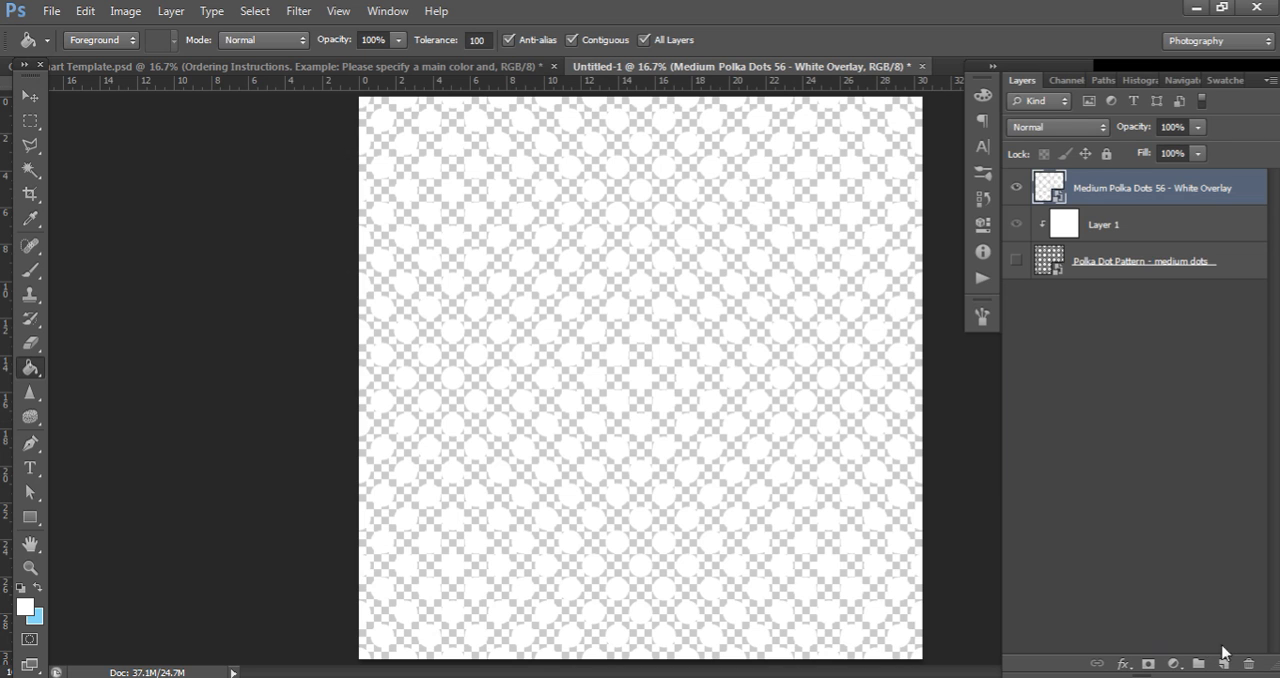
Step: Add a light blue layer below the white overlay and make the overlay visible
{"action": "left_click", "coordinate": [1224, 663]}
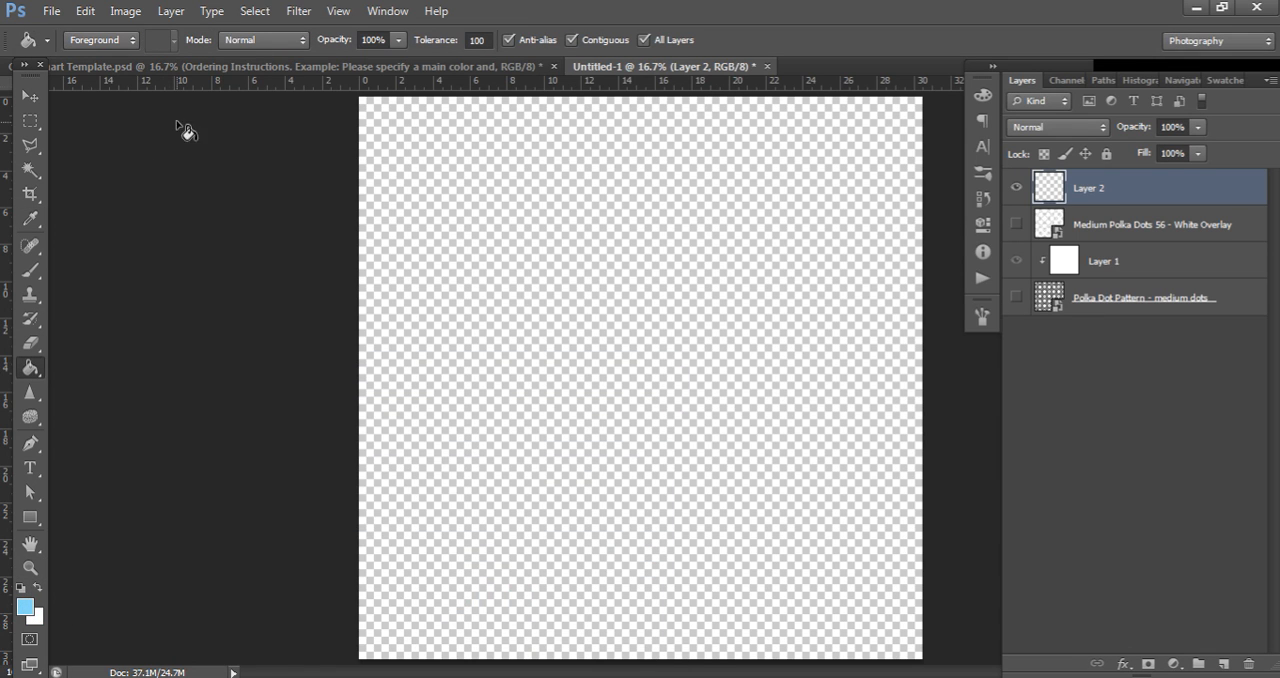
{"action": "mouse_move", "coordinate": [720, 410]}
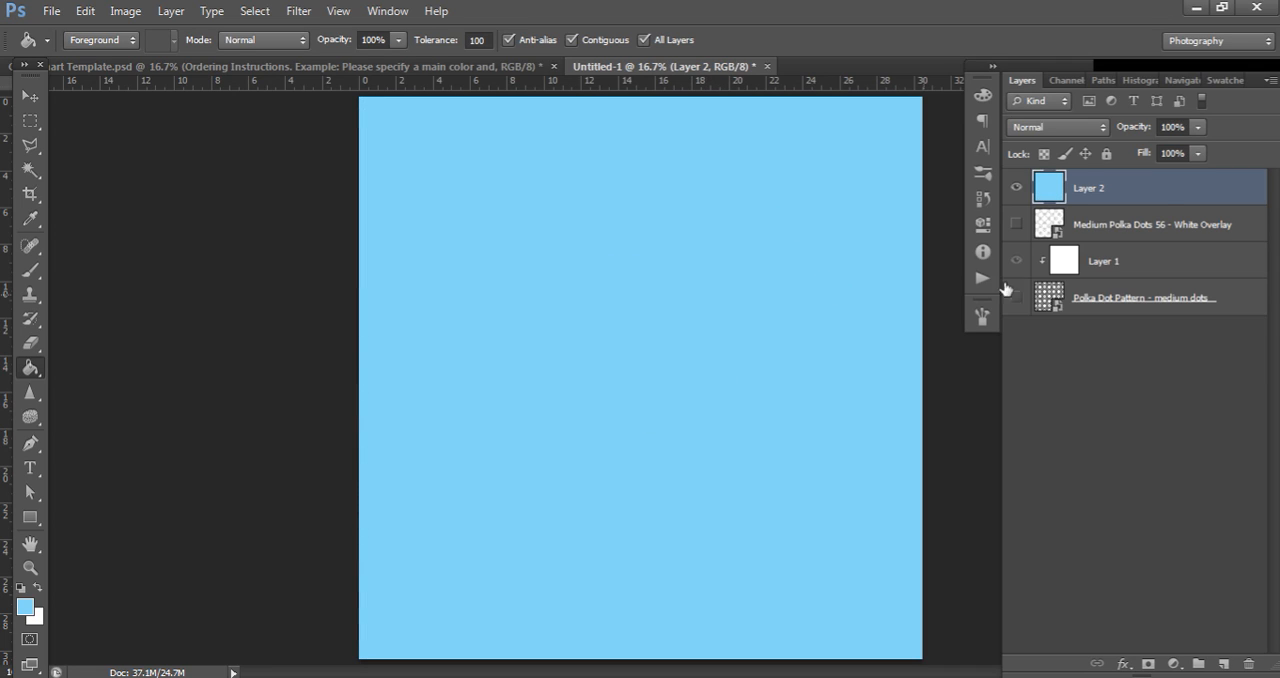
{"action": "left_click_drag", "start_coordinate": [1088, 188], "coordinate": [1088, 224]}
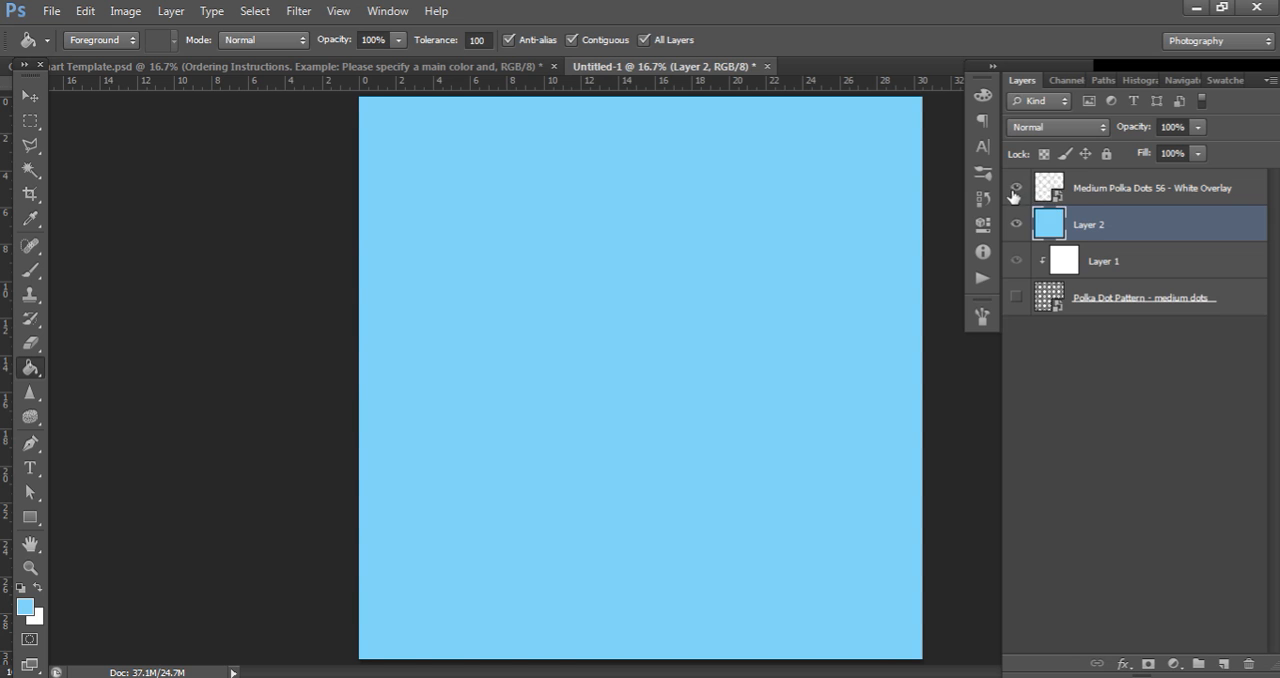
{"action": "left_click", "coordinate": [1016, 188]}
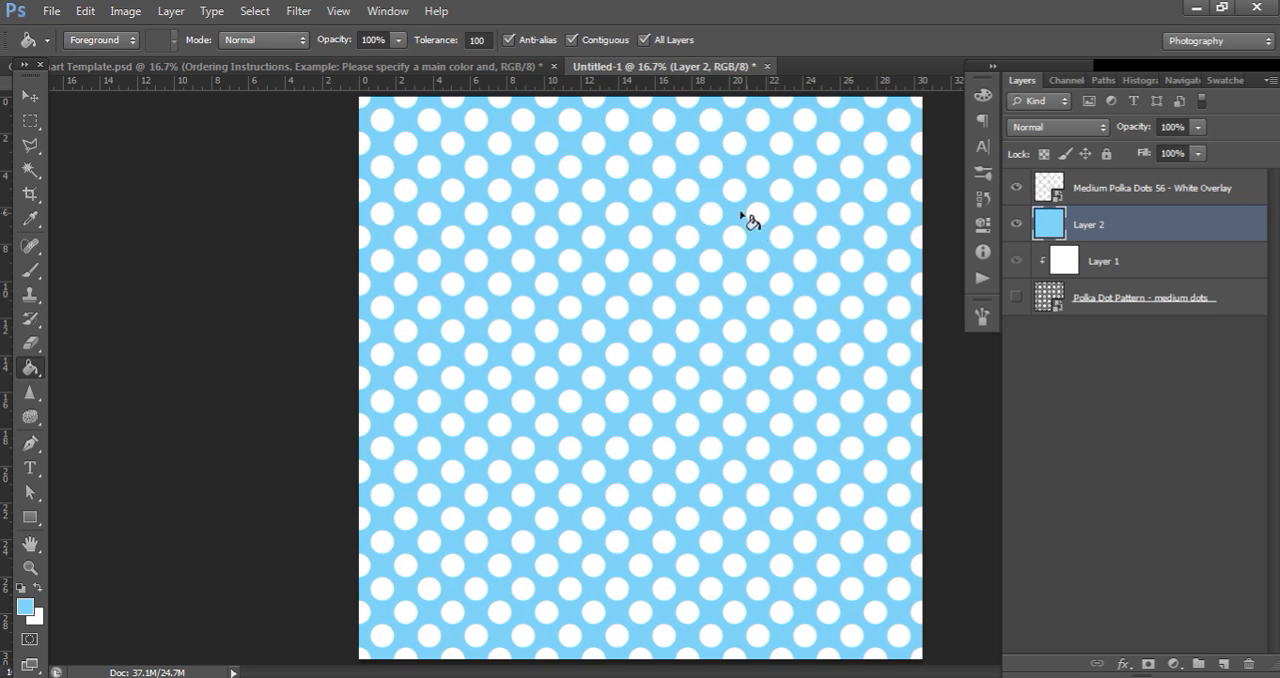
{"action": "mouse_move", "coordinate": [943, 388]}
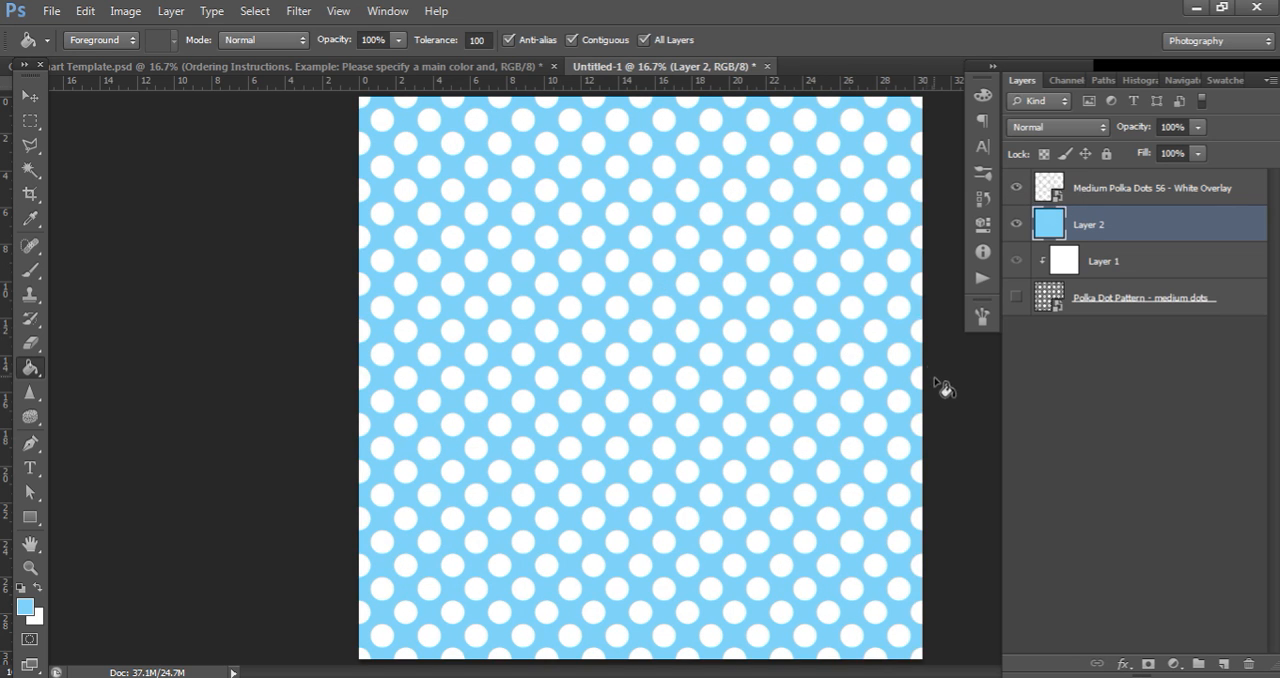
{"action": "mouse_move", "coordinate": [978, 418]}
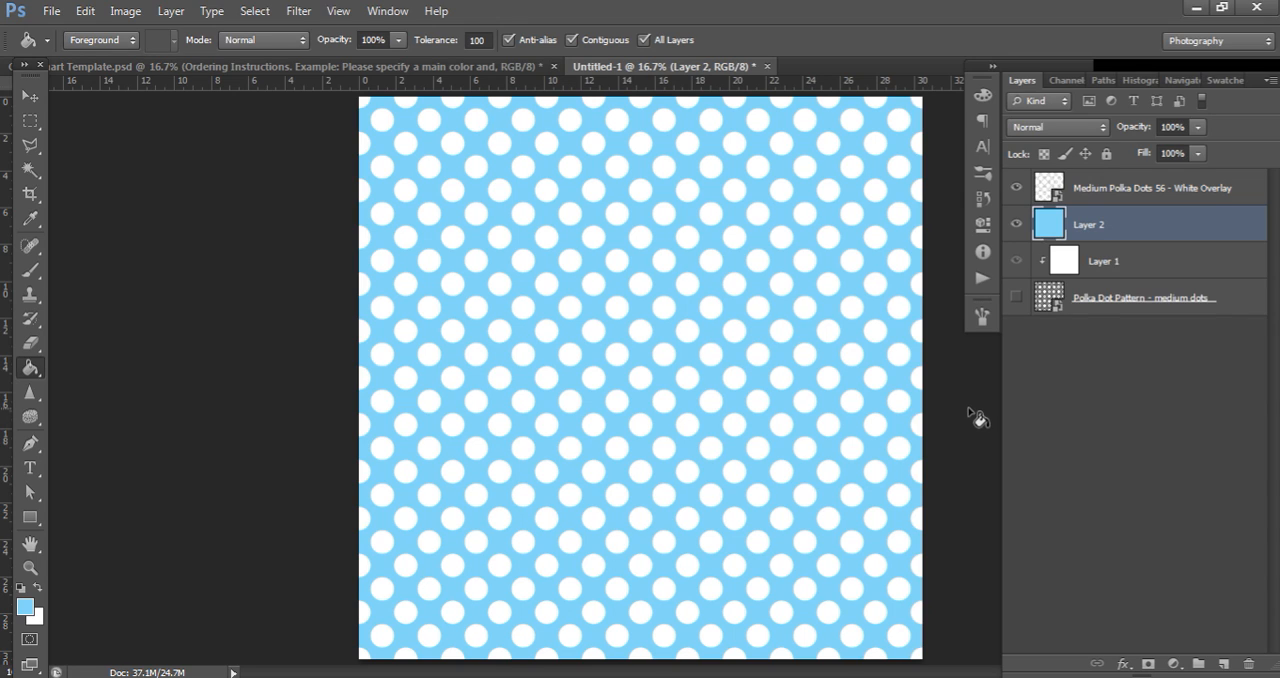